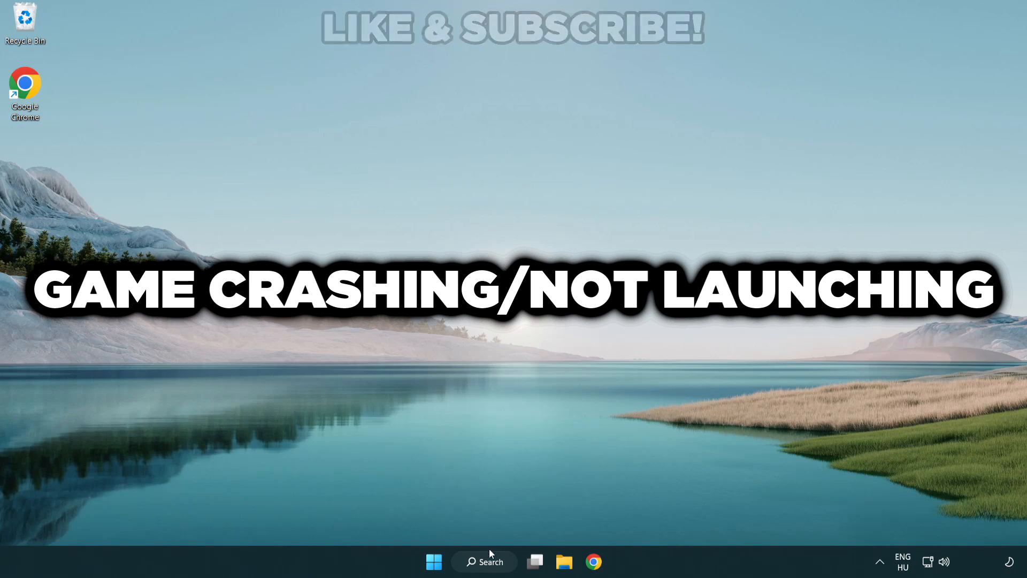
Step: Search for 'device manager' and open Device Manager from the results
left_click(484, 561)
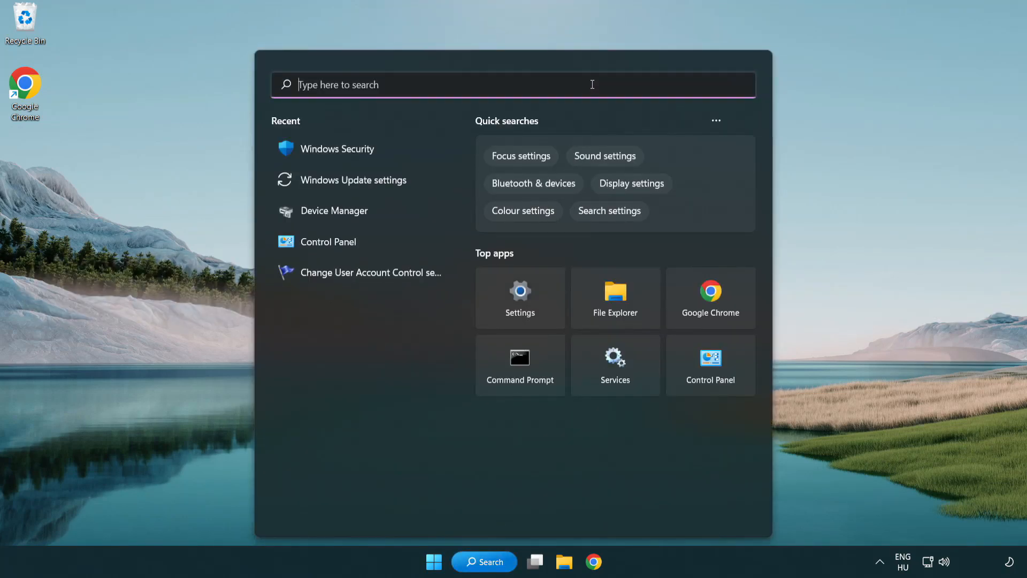
type("device manager")
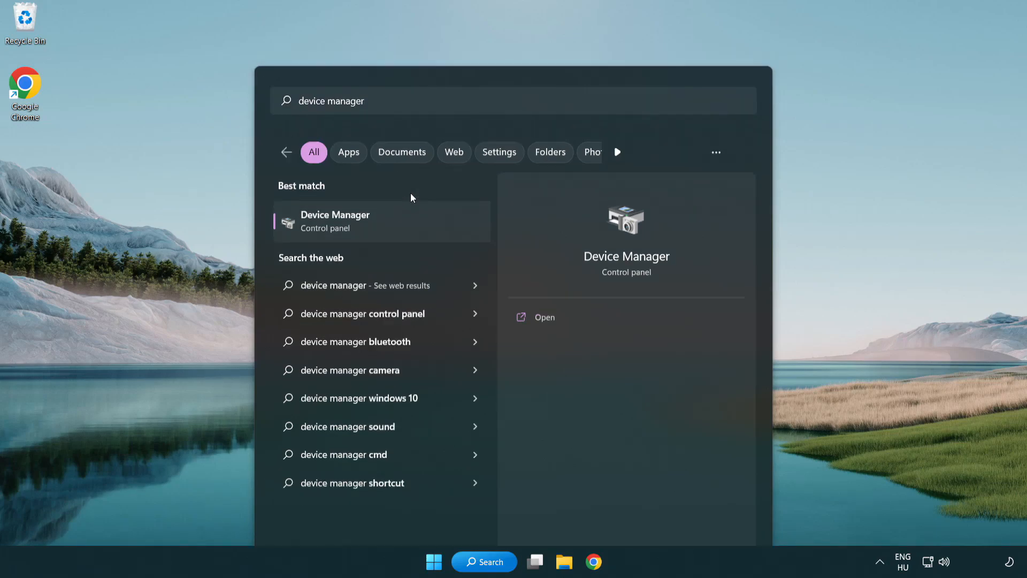
left_click(335, 221)
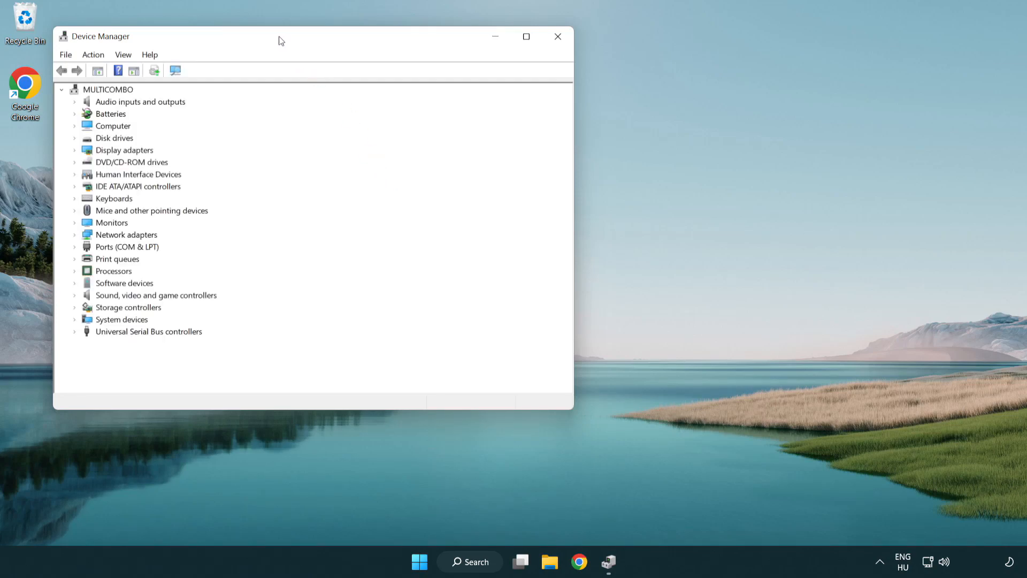
Step: Auto-search for a VMware SVGA 3D driver update, confirm best installed, and close Device Manager
left_click_drag(278, 36, 483, 98)
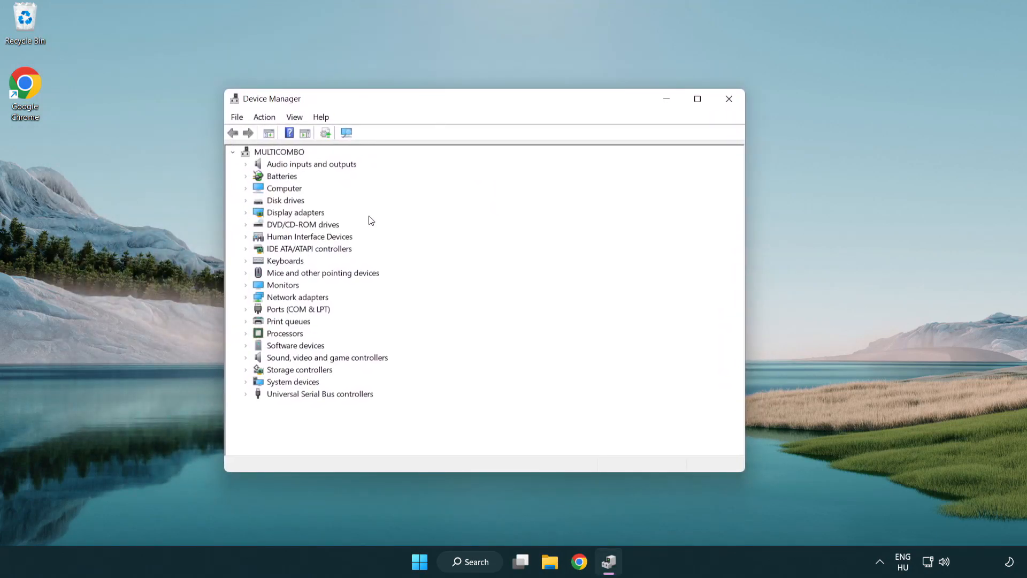
left_click(295, 212)
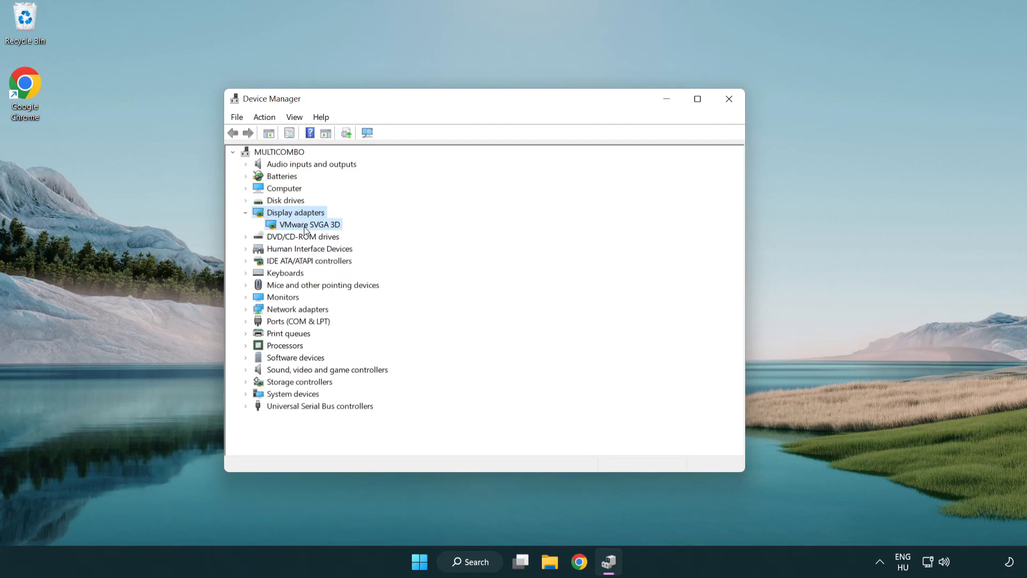
left_click(309, 224)
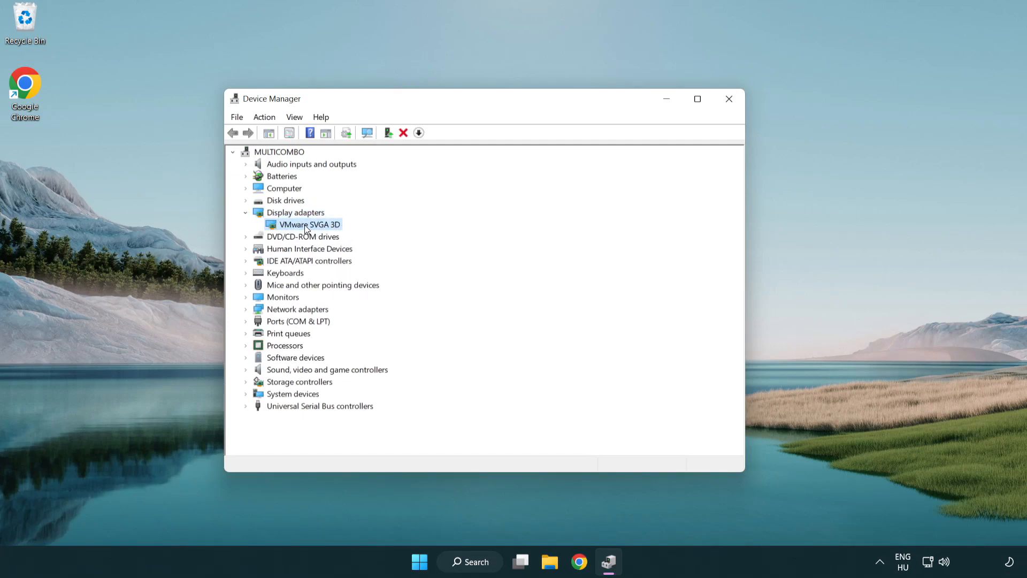
right_click(308, 224)
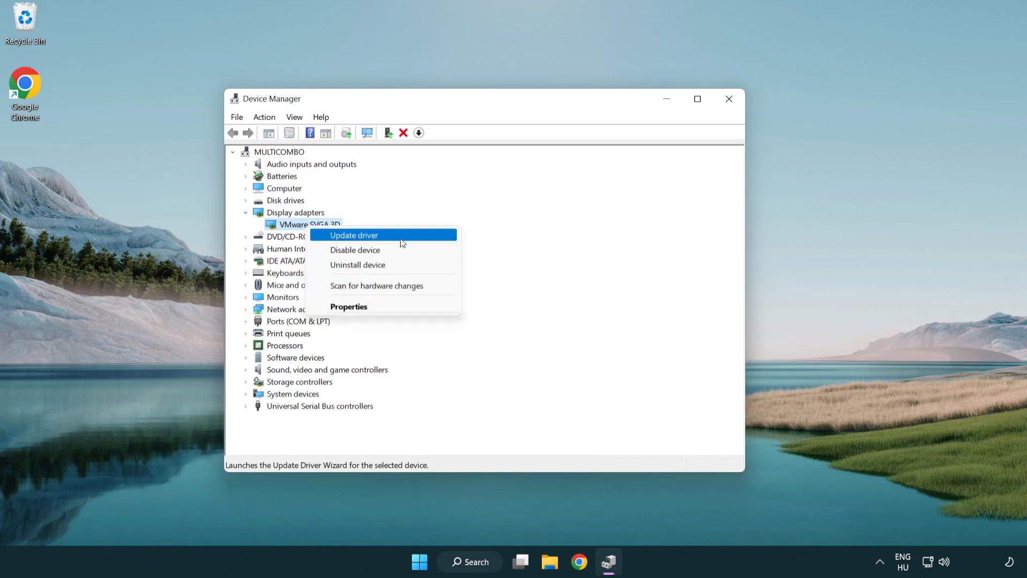
left_click(354, 236)
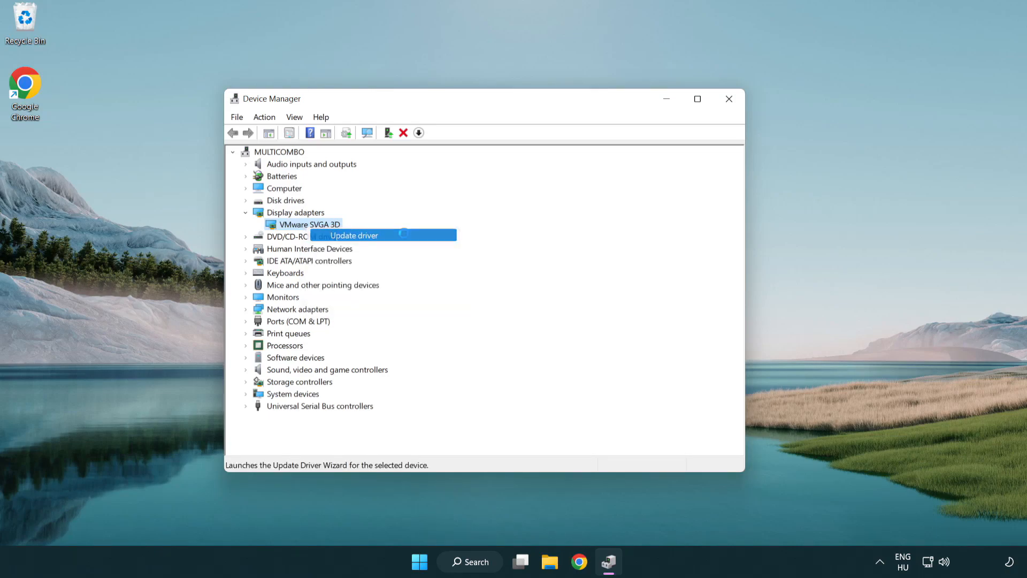
left_click(354, 235)
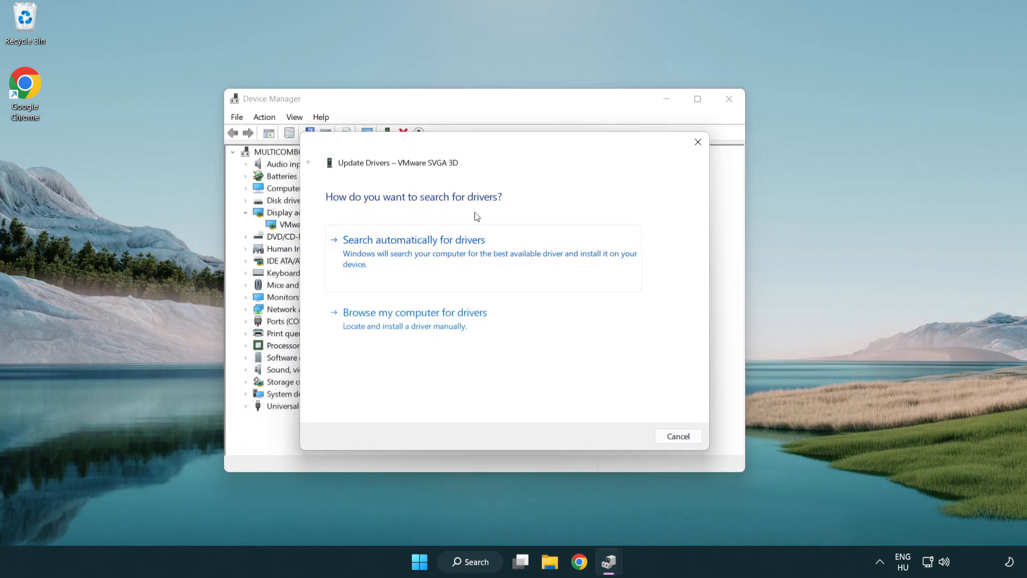
mouse_move(458, 256)
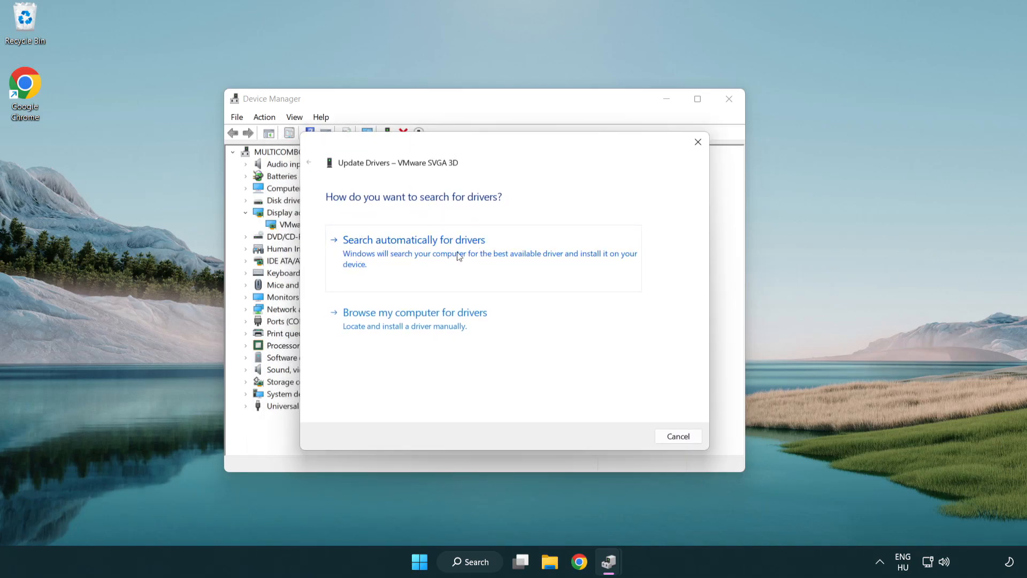
left_click(414, 239)
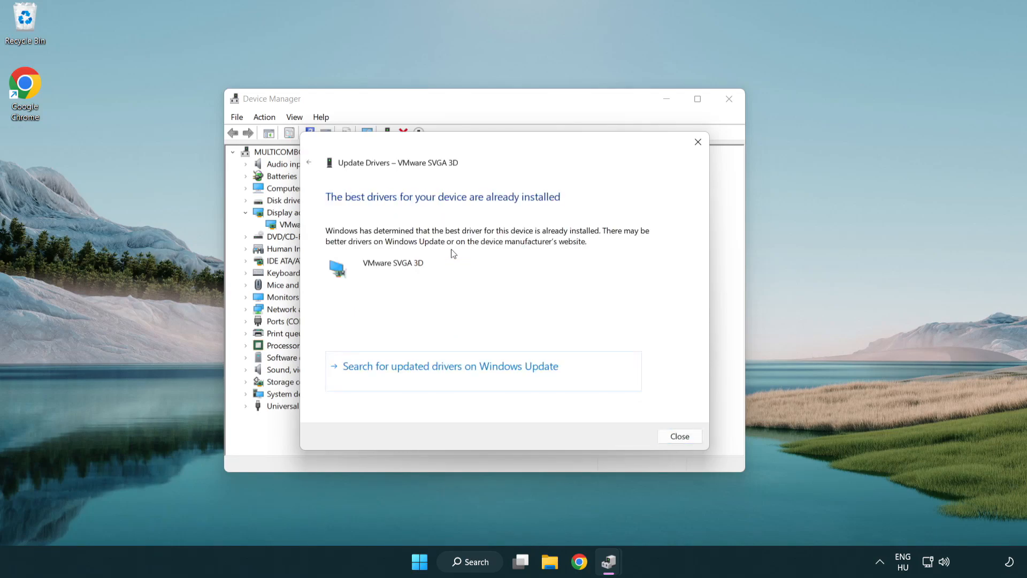
mouse_move(354, 207)
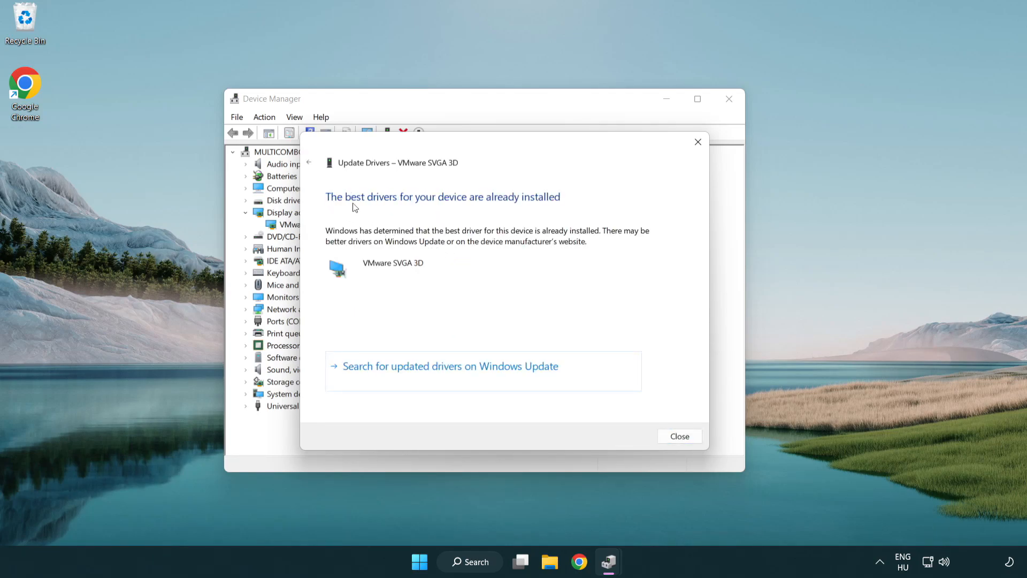
mouse_move(481, 280)
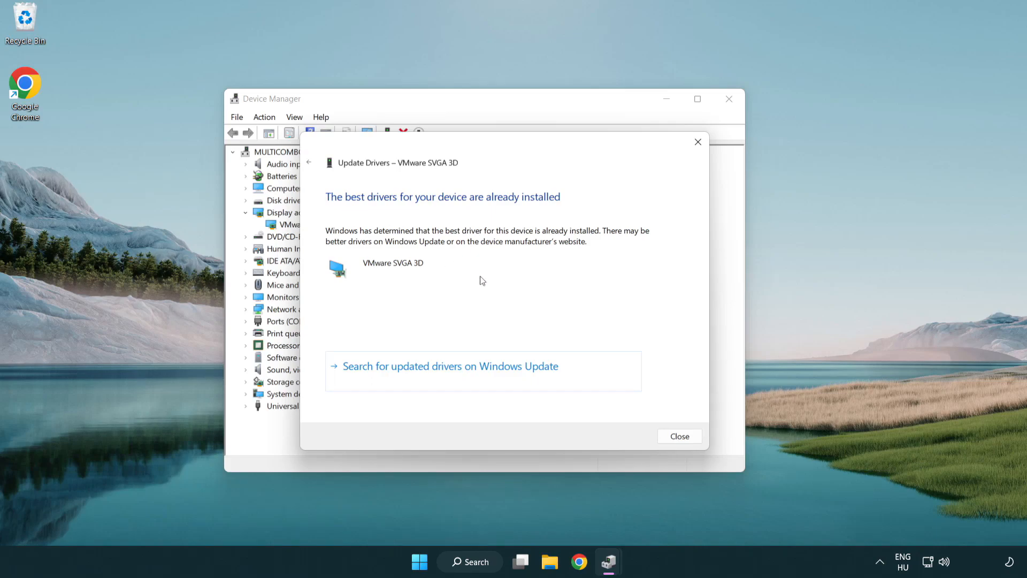
mouse_move(679, 437)
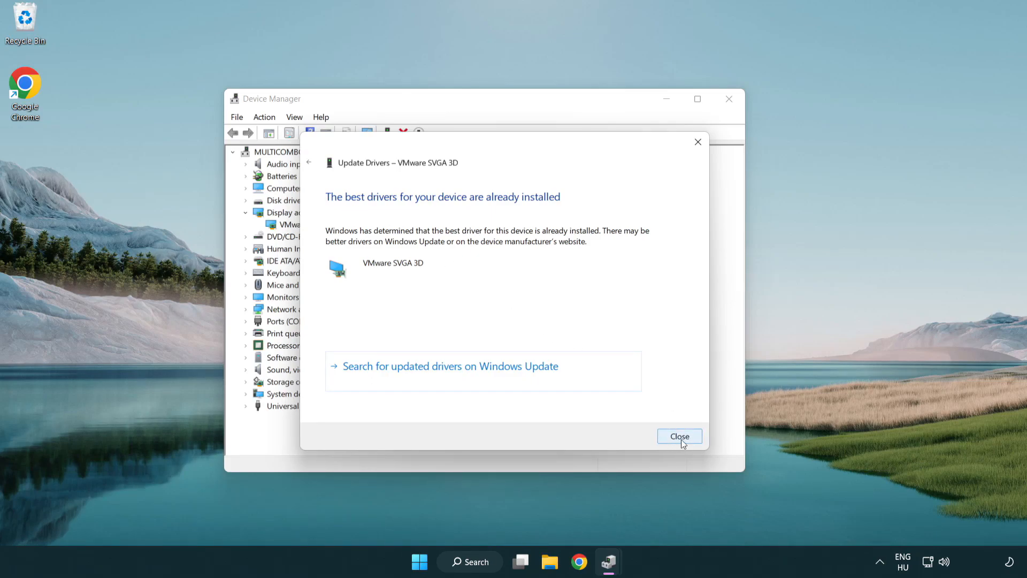
left_click(679, 436)
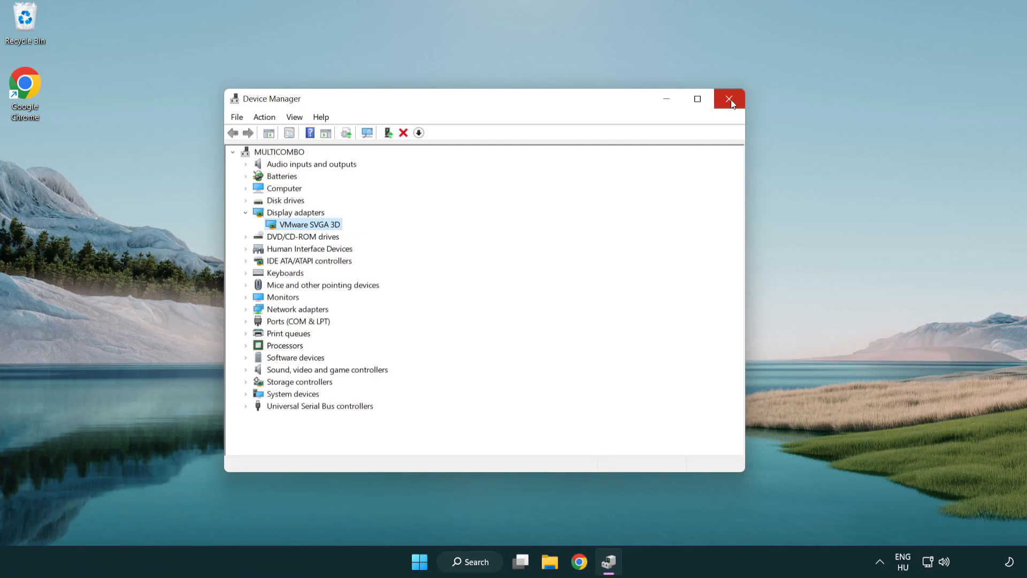
left_click(729, 99)
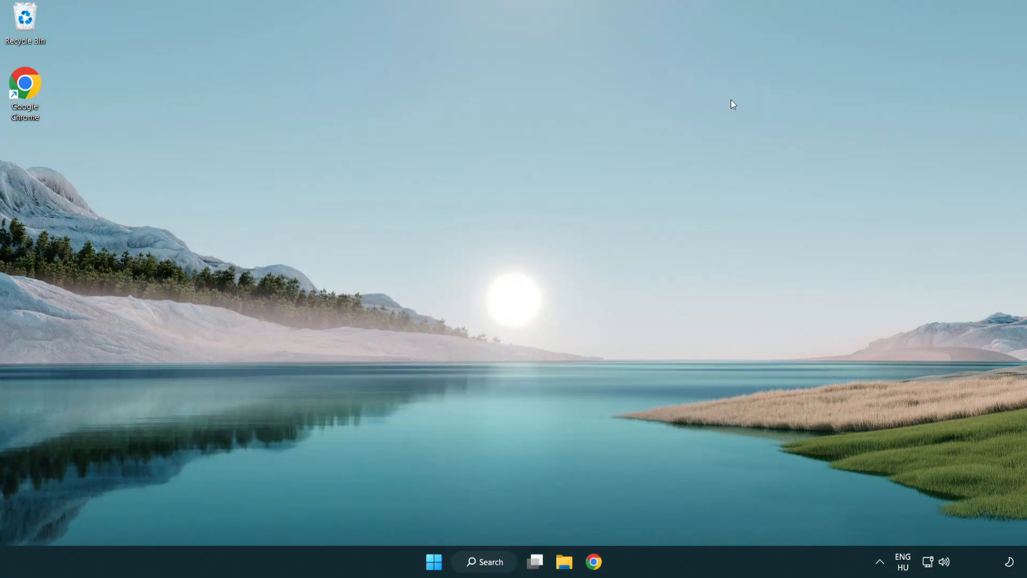
mouse_move(492, 561)
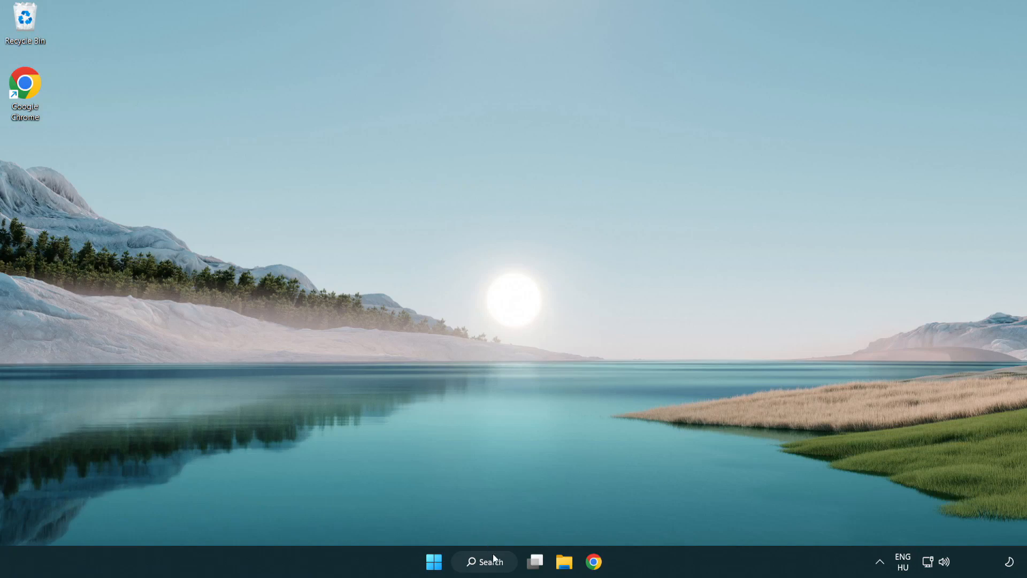
Step: Search 'update' and run Check for updates in Windows Update settings
left_click(484, 561)
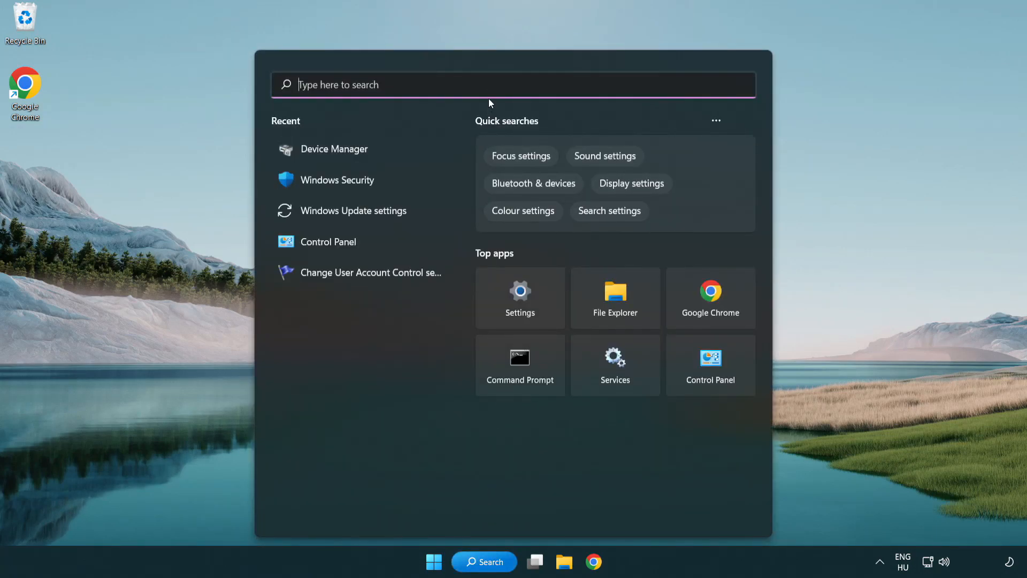
type("u")
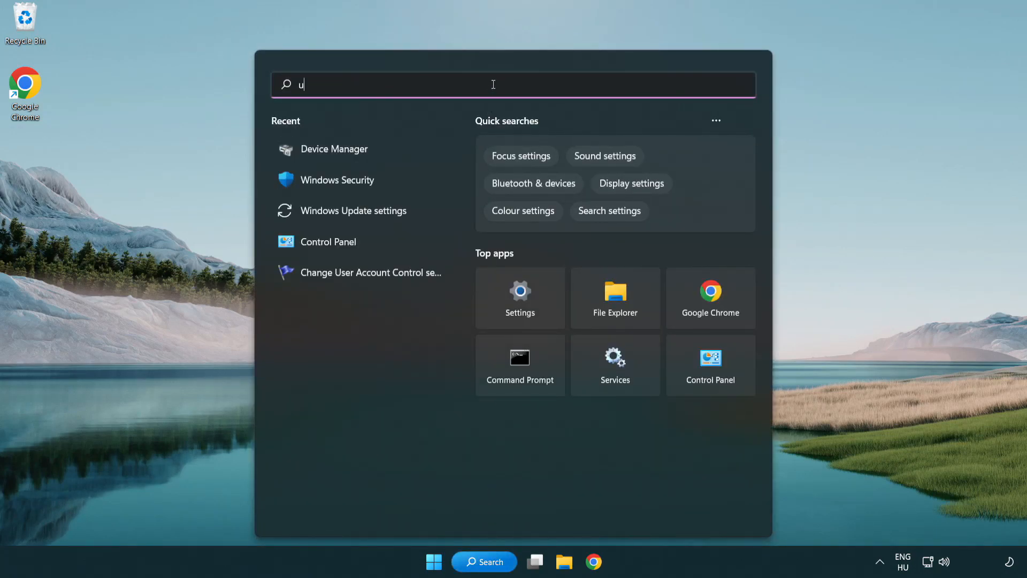
type("pdate")
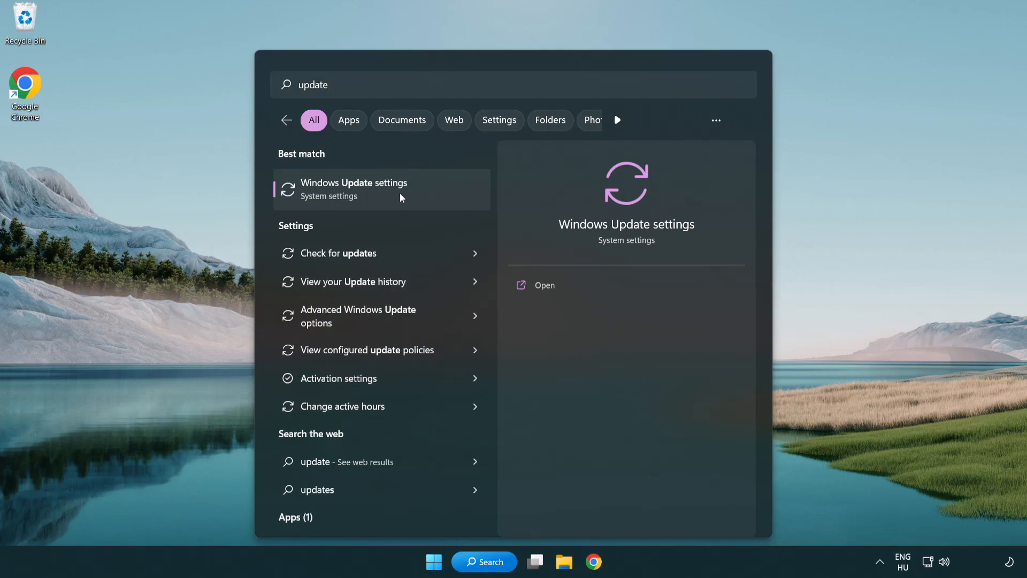
left_click(354, 183)
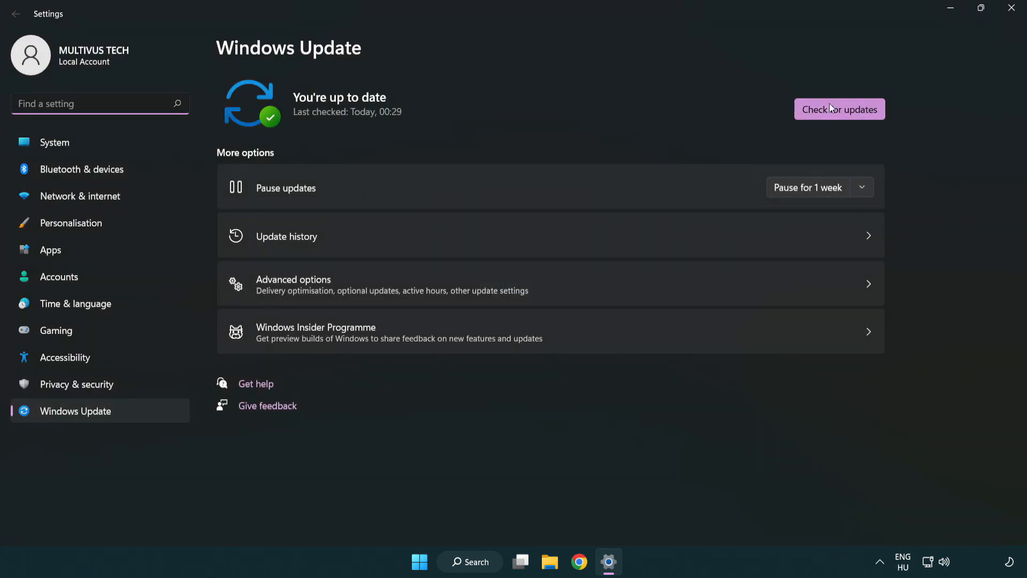
left_click(839, 108)
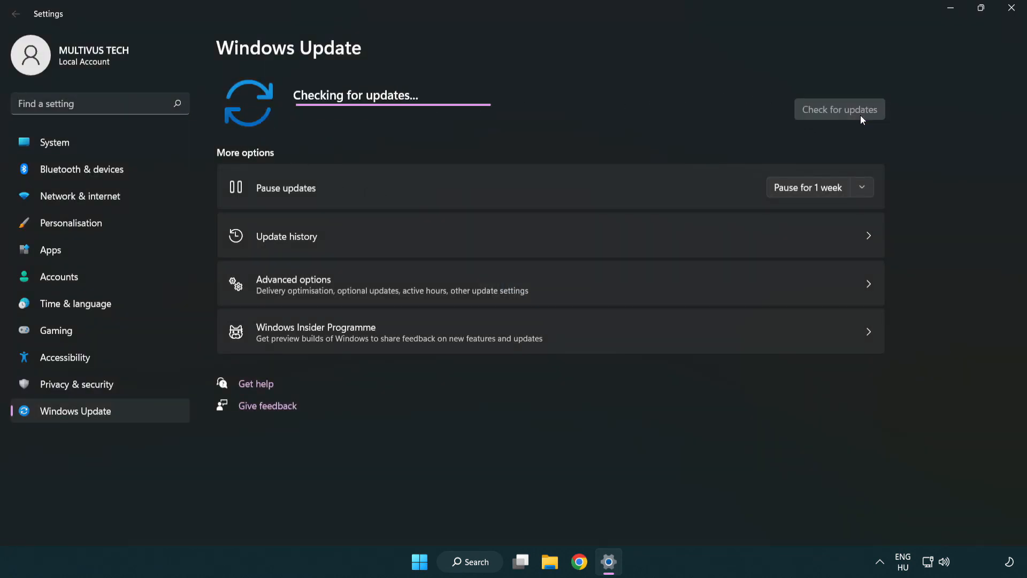
mouse_move(552, 136)
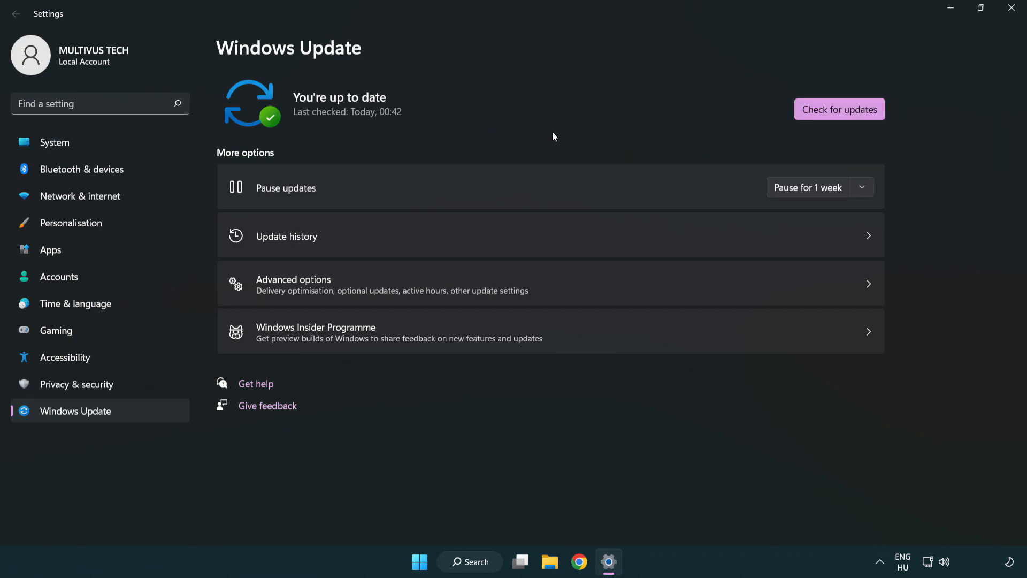
mouse_move(882, 67)
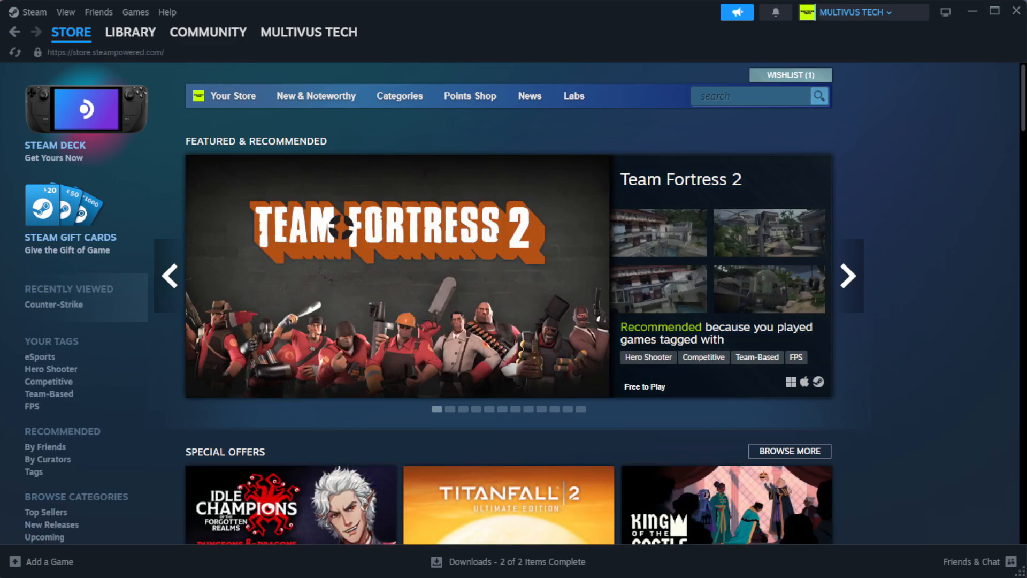
Step: Verify the non-working game's installed files from its Steam Properties, validating all 1039 files
left_click(130, 32)
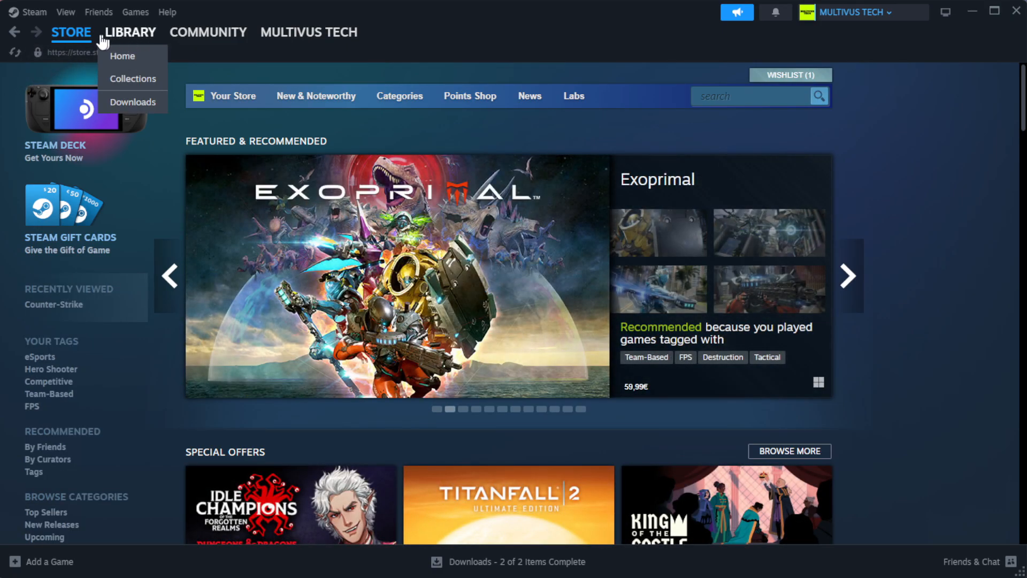
left_click(123, 56)
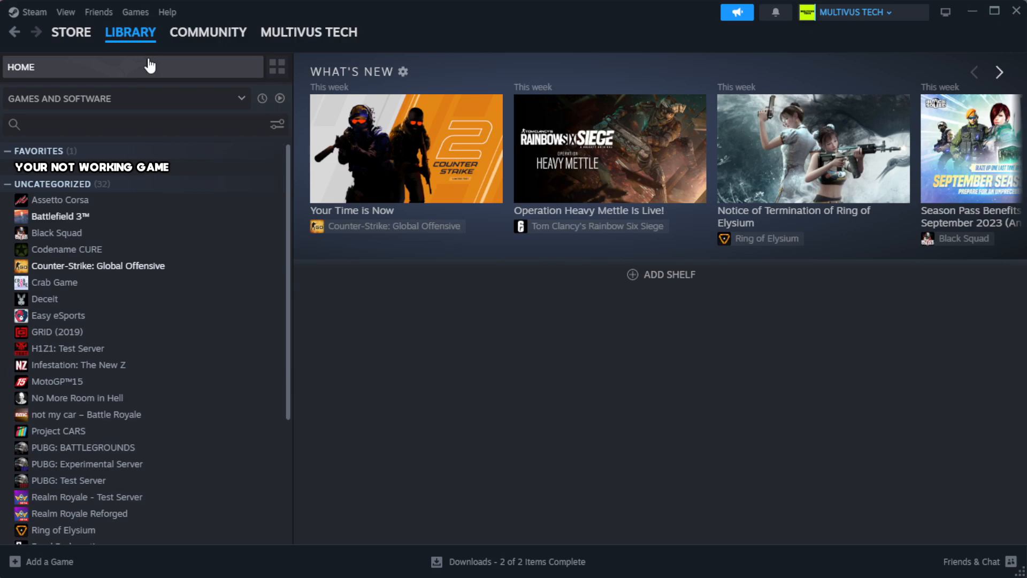
mouse_move(239, 179)
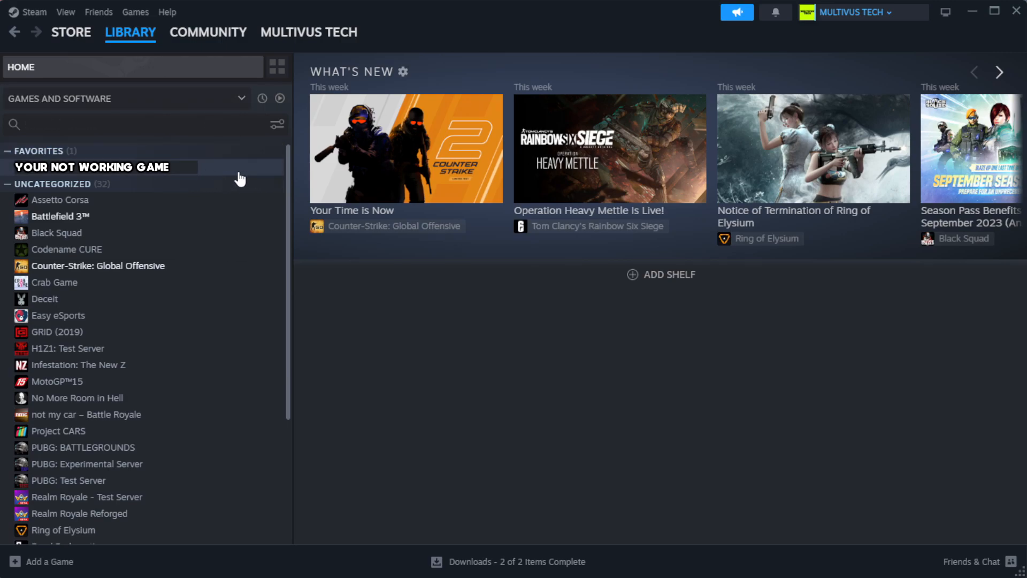
mouse_move(254, 175)
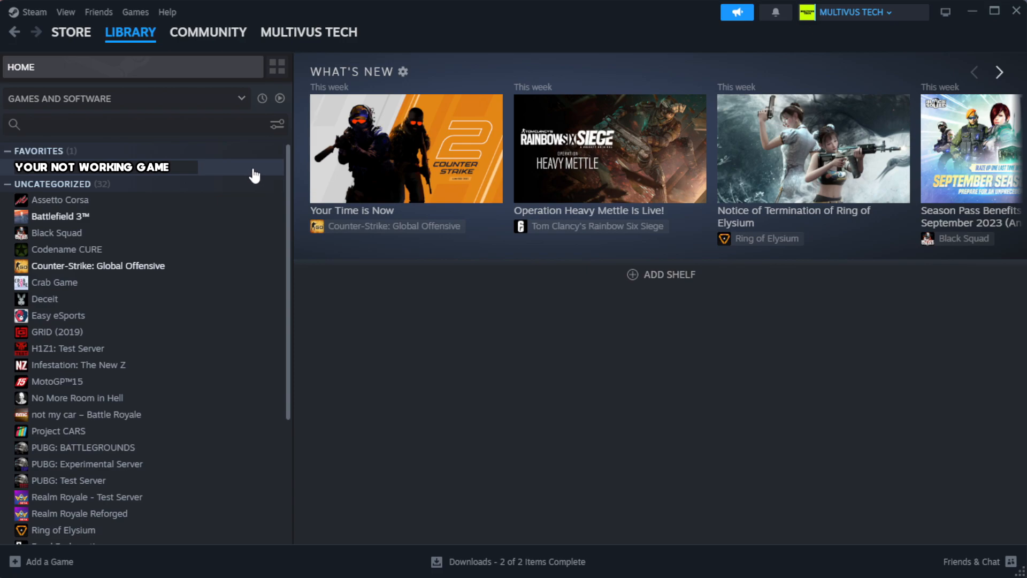
right_click(91, 166)
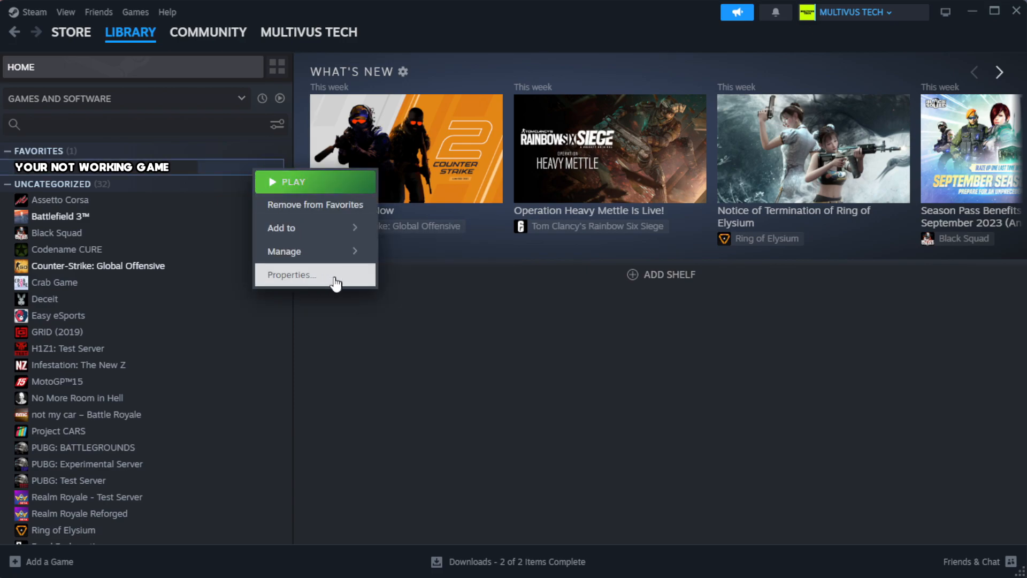
left_click(290, 275)
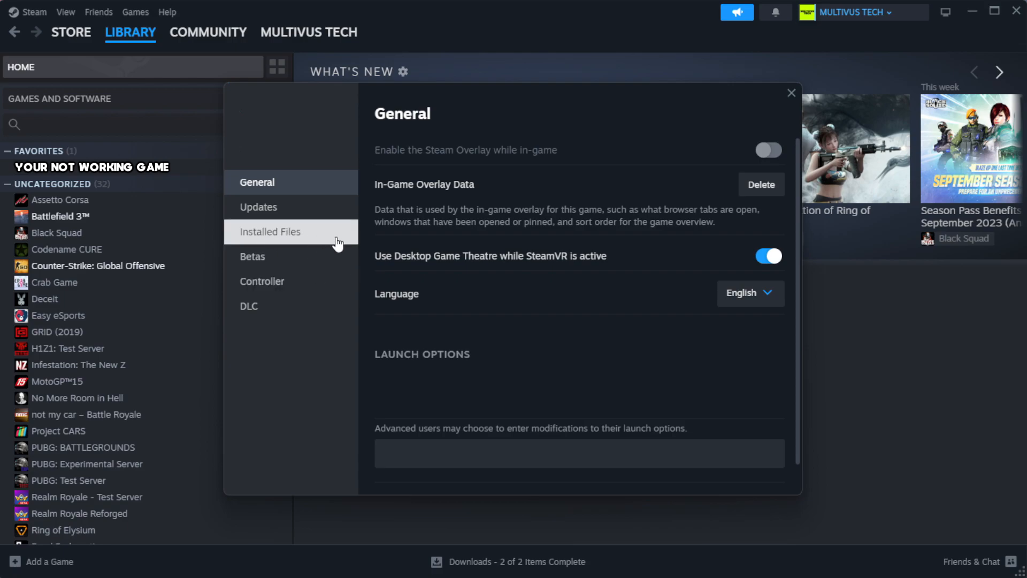
left_click(270, 232)
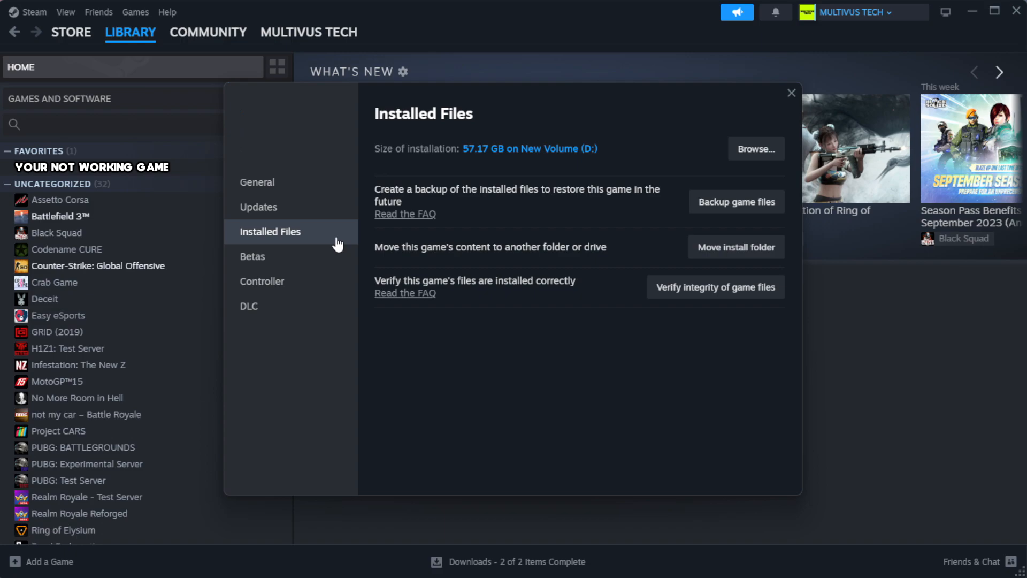
mouse_move(722, 334)
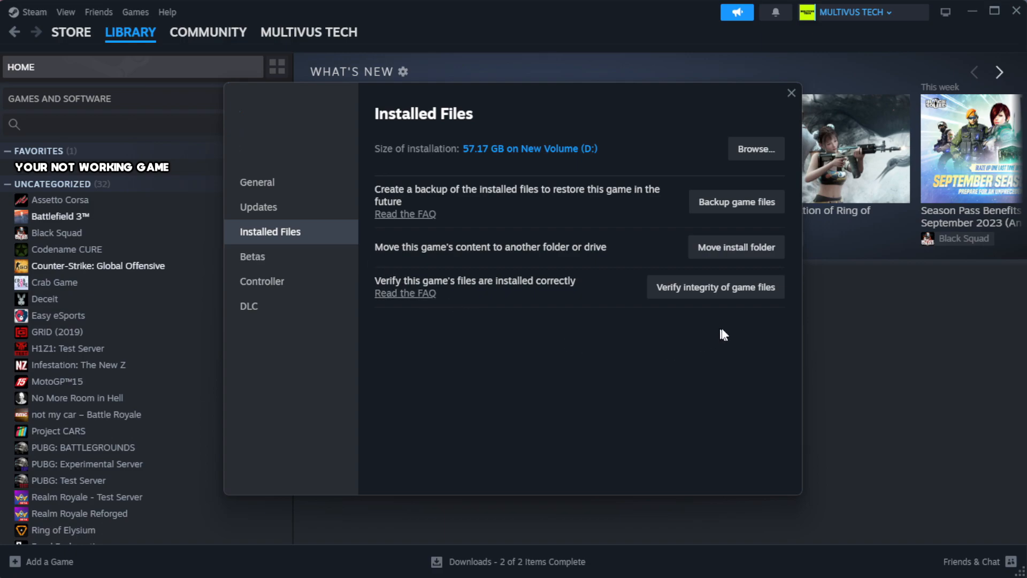
mouse_move(694, 293)
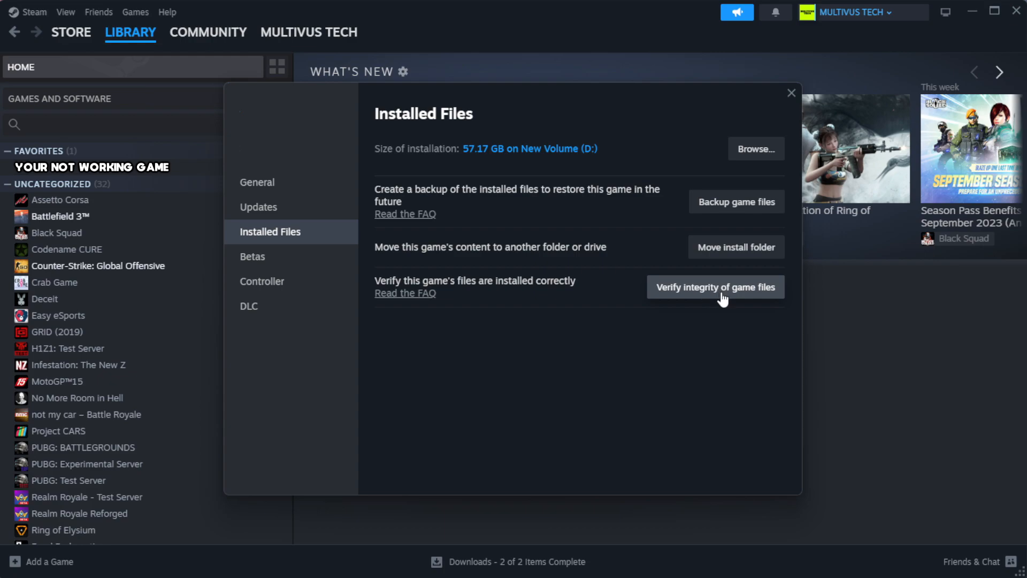
left_click(715, 286)
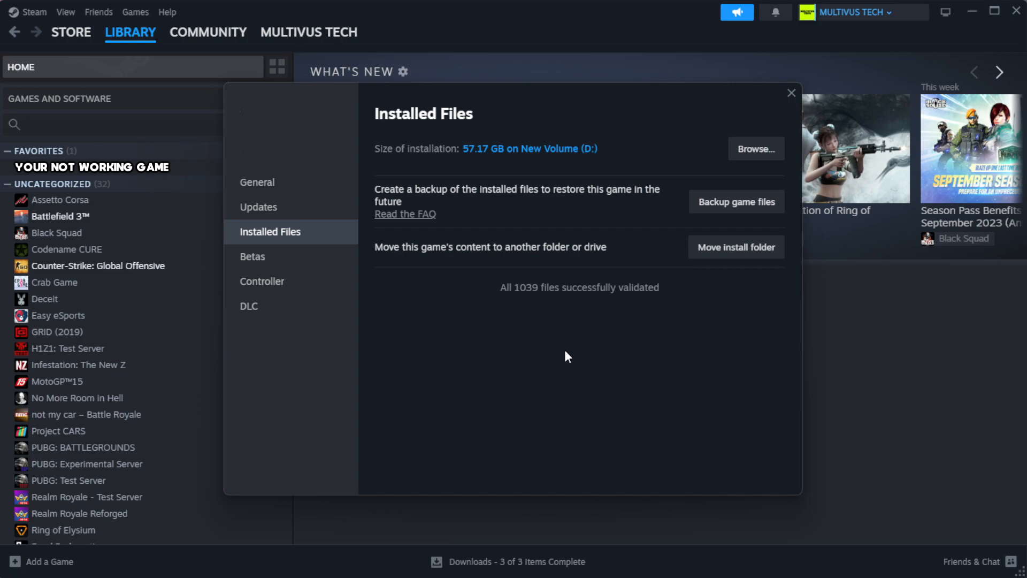
mouse_move(590, 307)
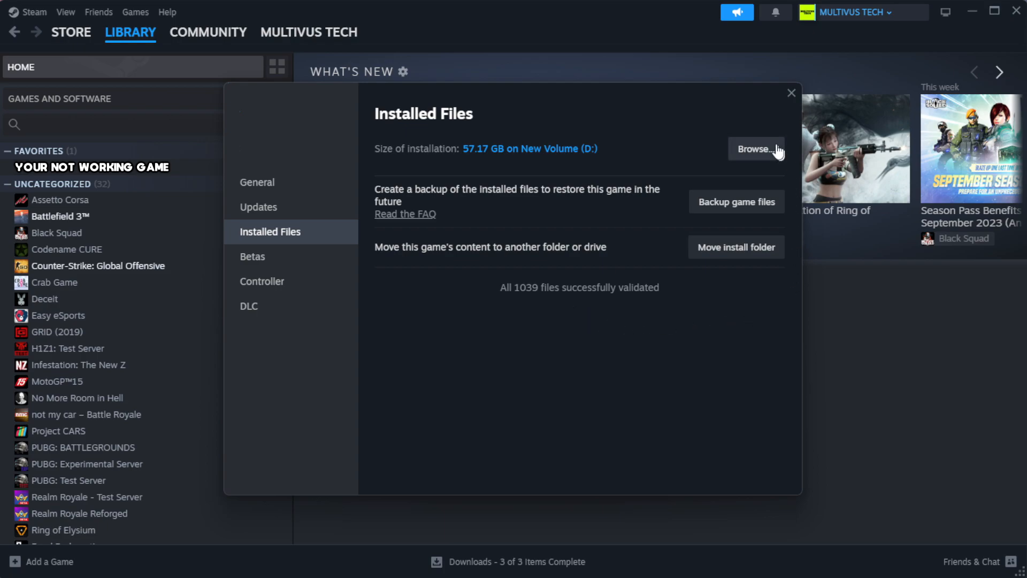
Step: Find the YOUR NOT WORKING GAME shortcut and open its Compatibility properties
left_click(755, 149)
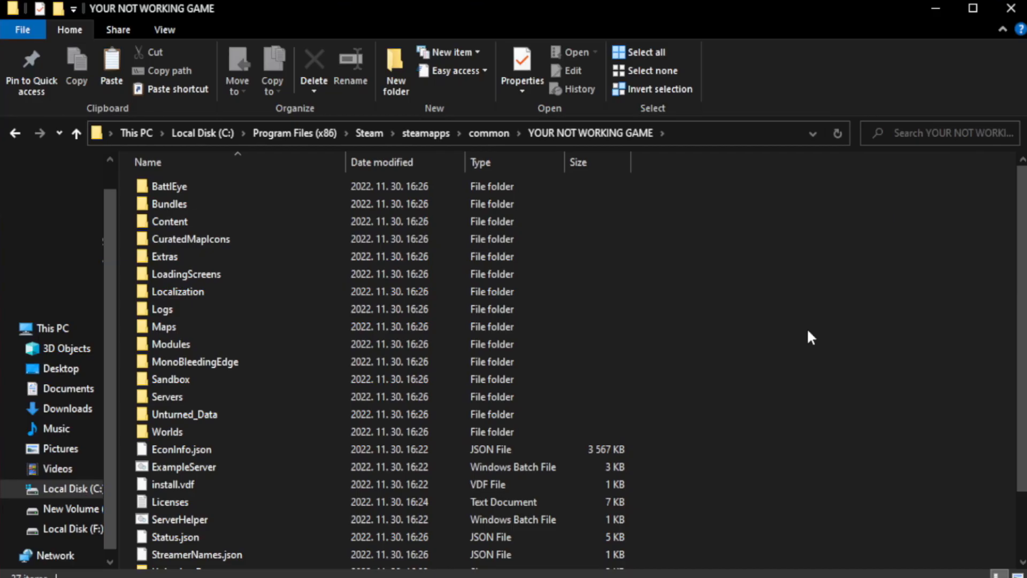
scroll("down", 3)
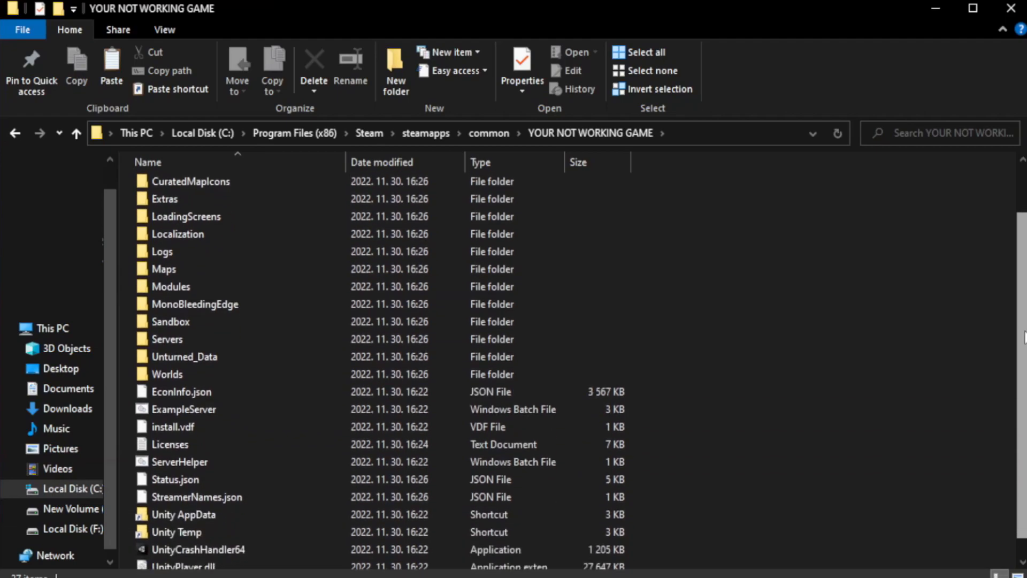
scroll("down", 3)
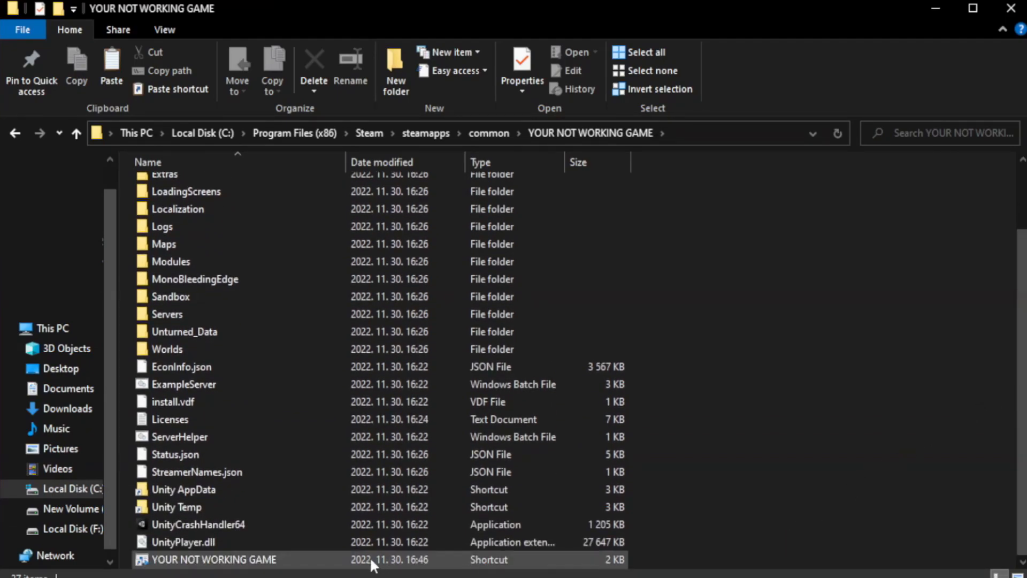
left_click(213, 559)
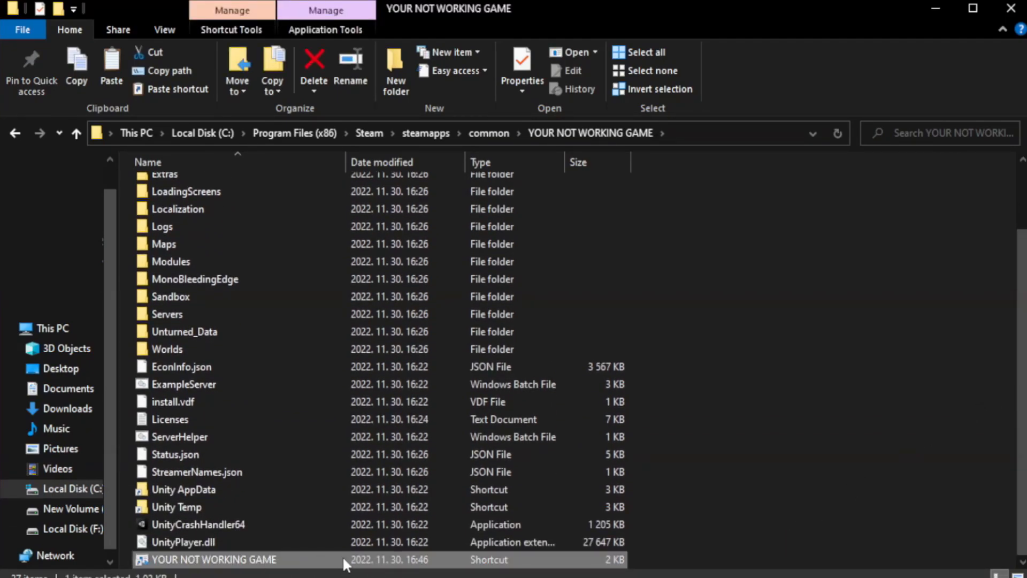
right_click(213, 560)
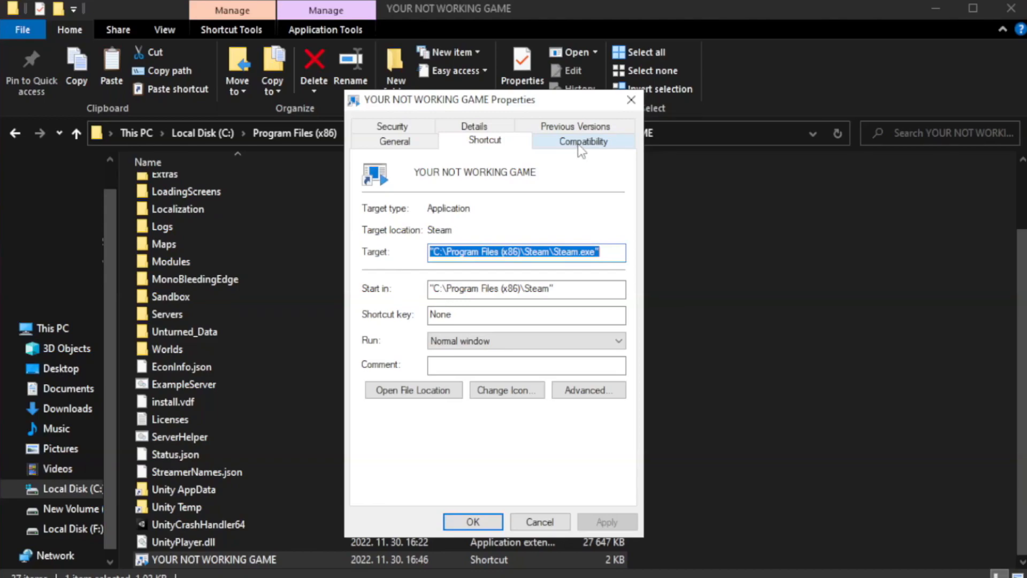
left_click(582, 140)
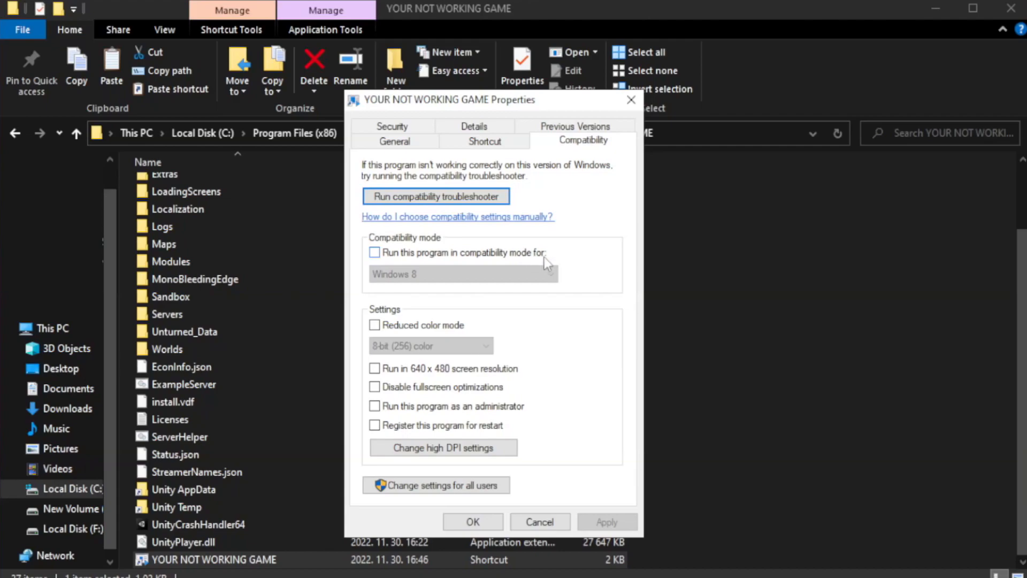
Step: Enable Windows 8 compatibility mode, disable fullscreen optimizations, run as administrator, and save
left_click(375, 252)
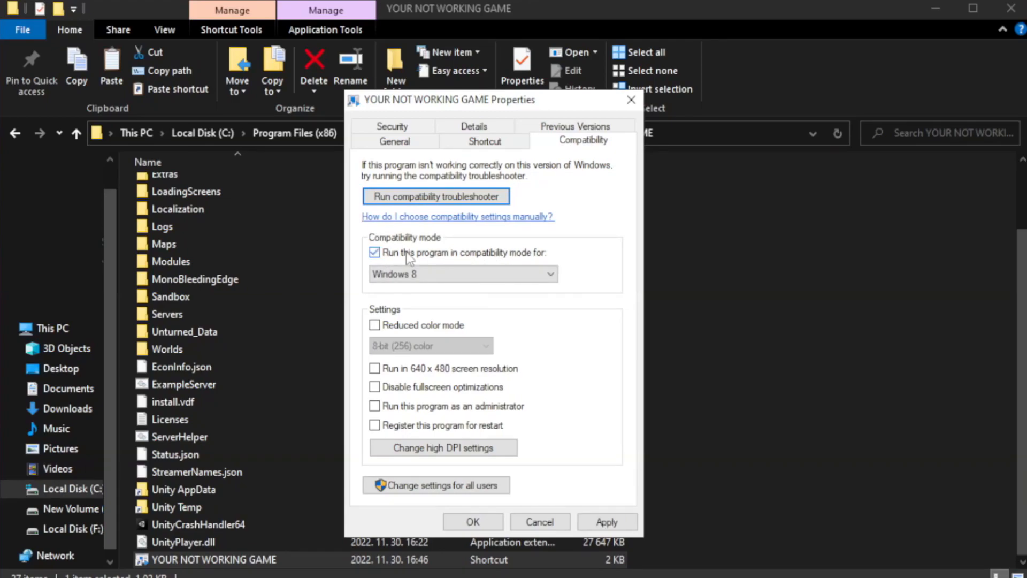
left_click(463, 274)
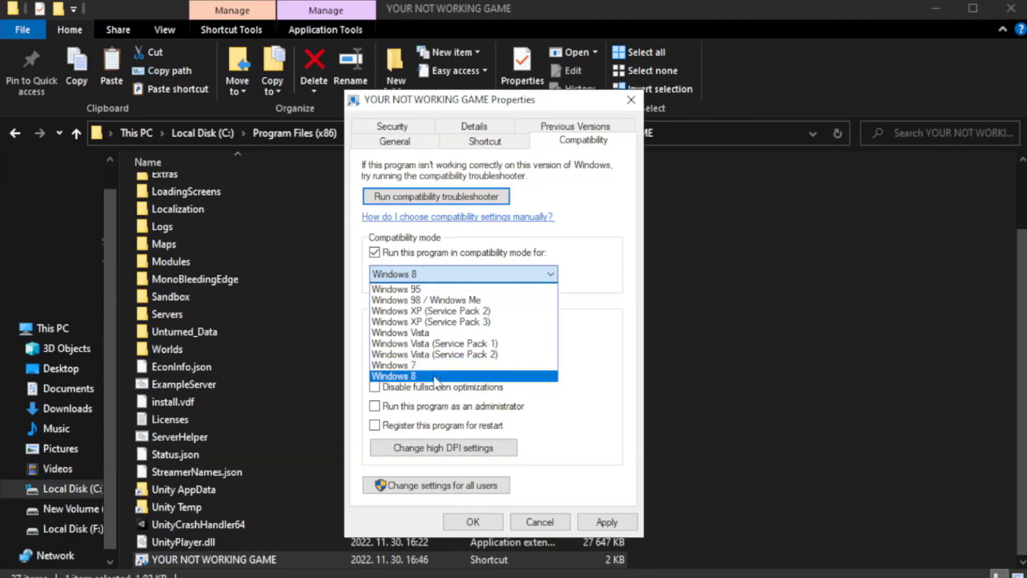
left_click(395, 376)
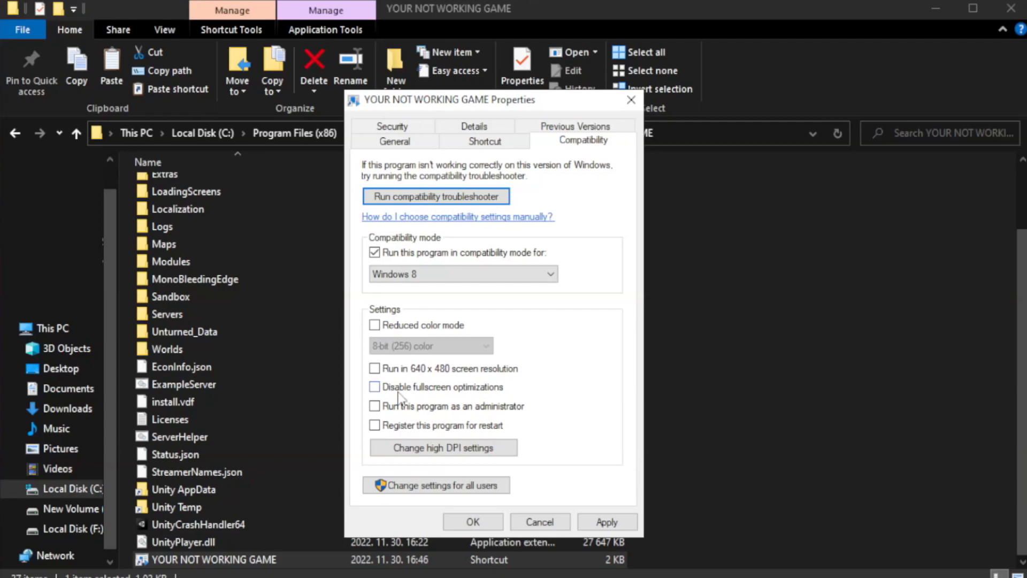
left_click(375, 386)
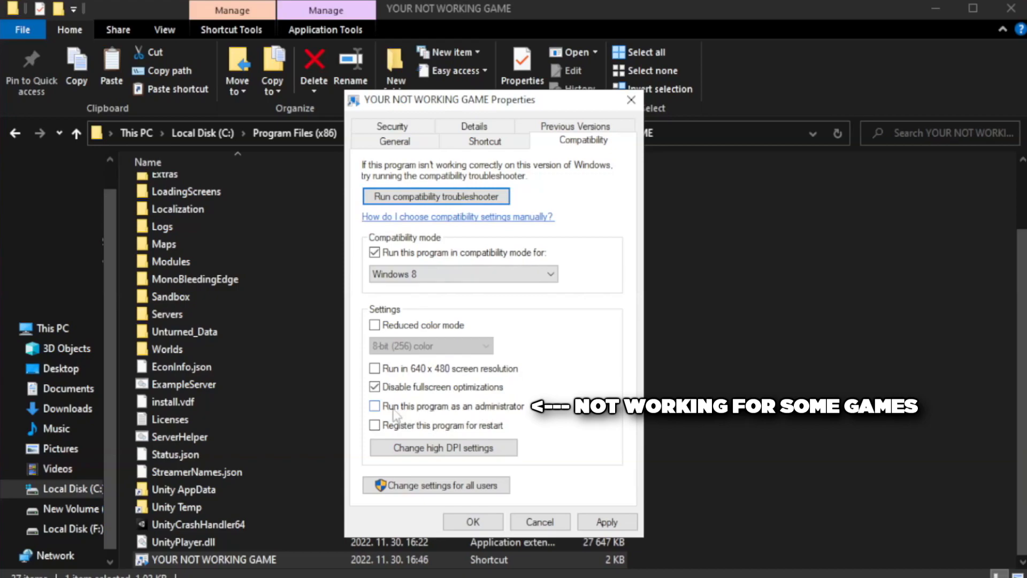
left_click(375, 407)
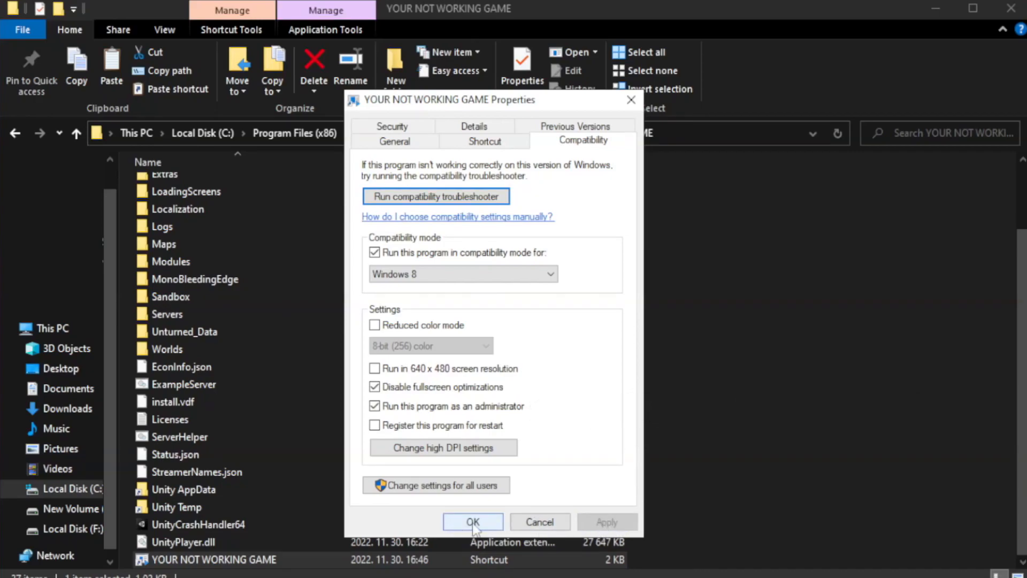
left_click(472, 522)
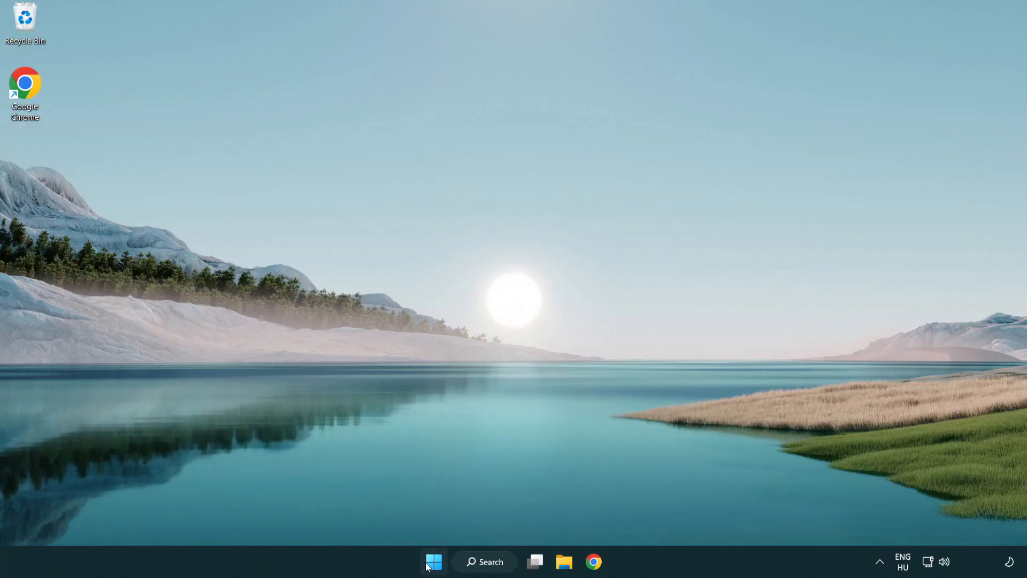
Step: Open Task Manager from the Win+X menu on its Startup apps list
right_click(433, 561)
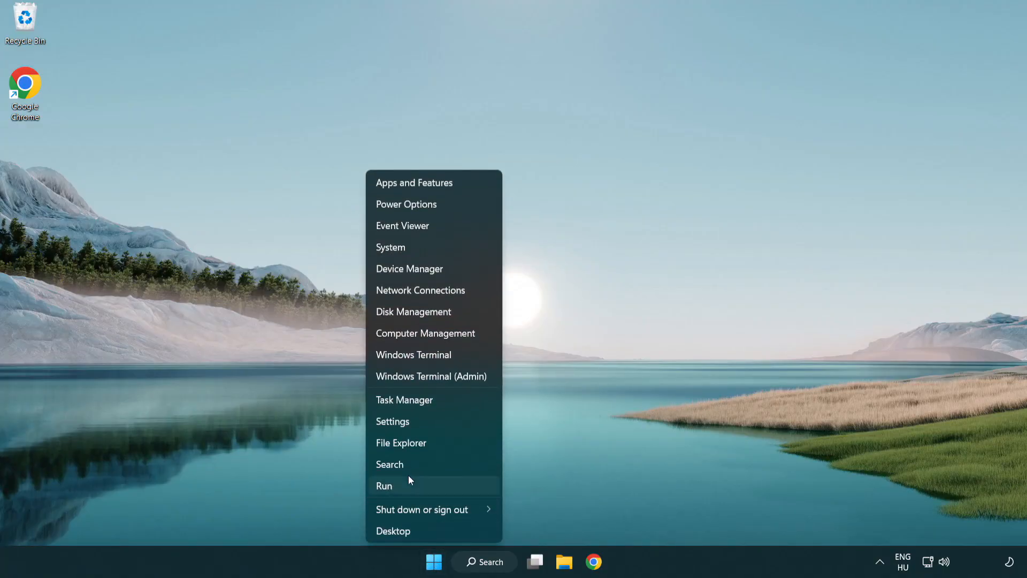
mouse_move(444, 400)
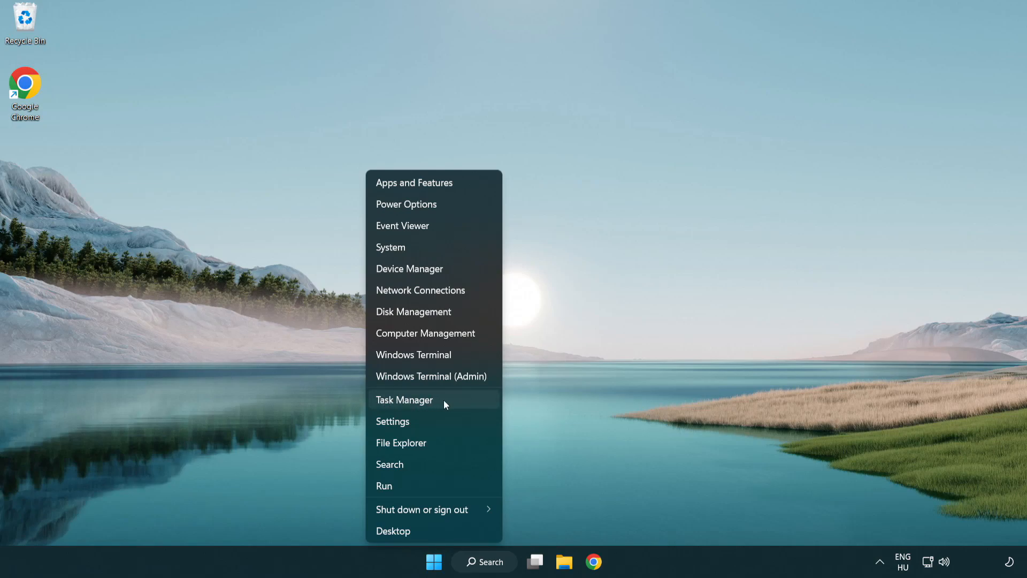
left_click(405, 400)
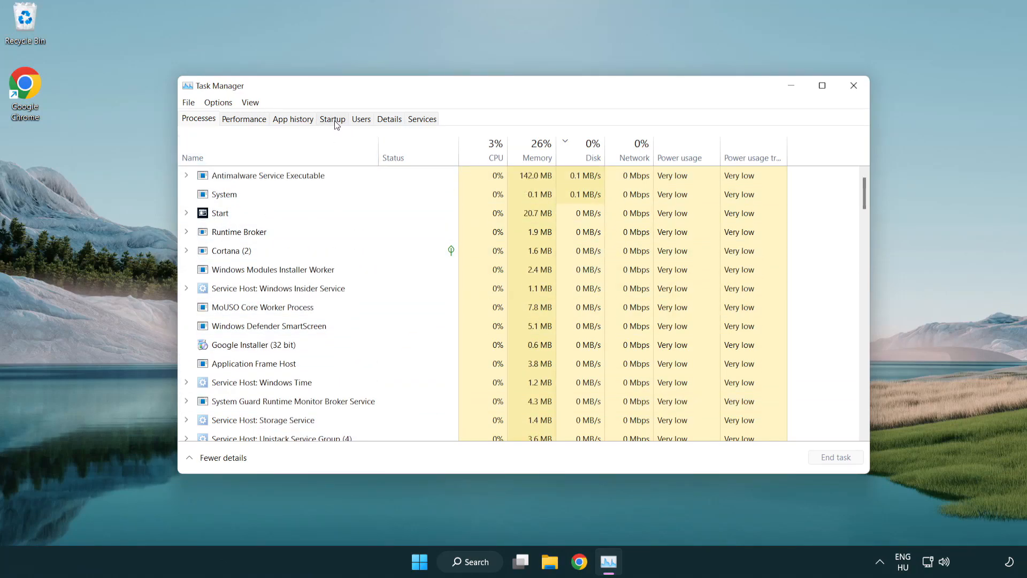
left_click(332, 118)
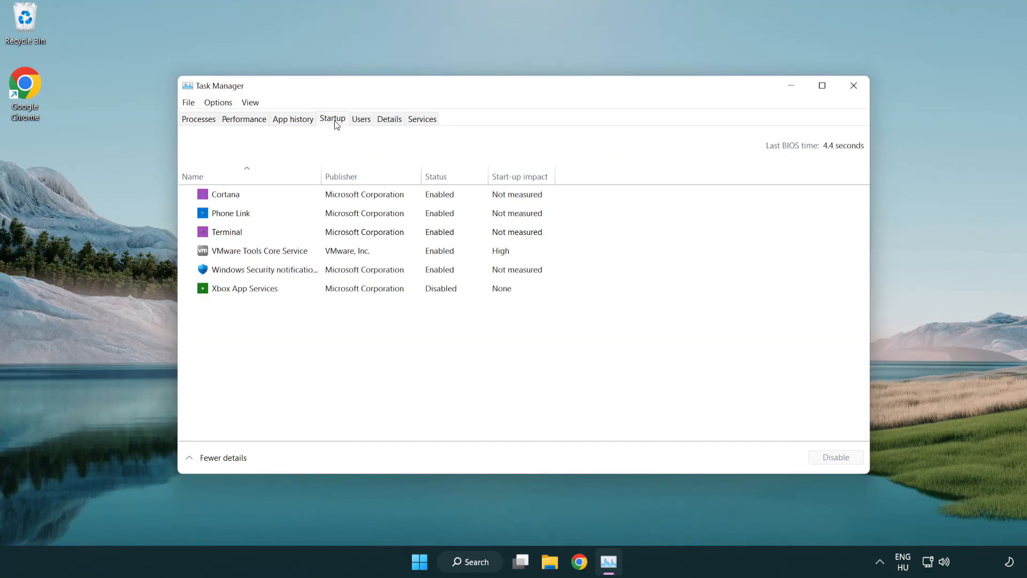
Step: Disable Terminal, Phone Link and Cortana from launching at startup
left_click(227, 231)
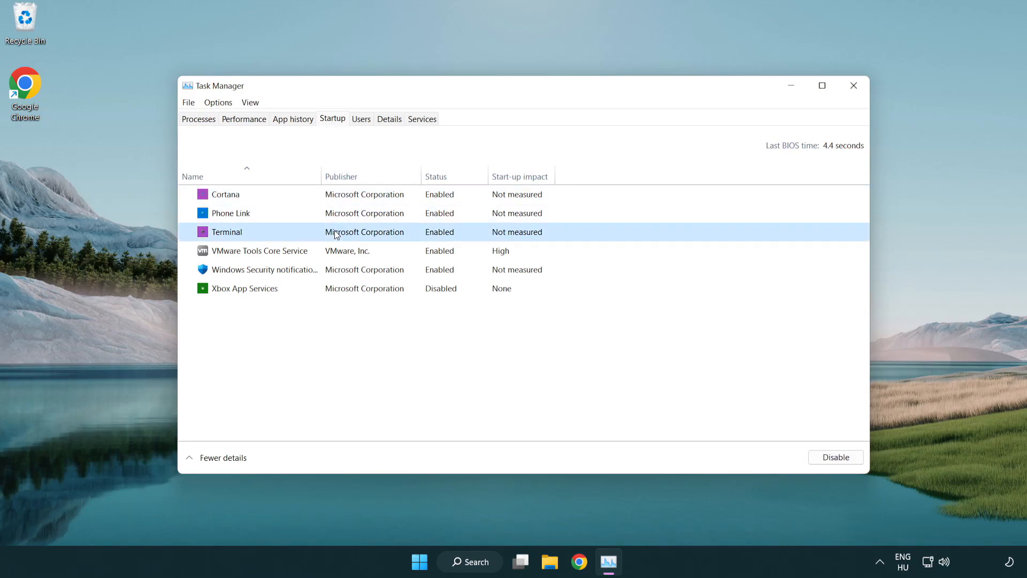
left_click(835, 456)
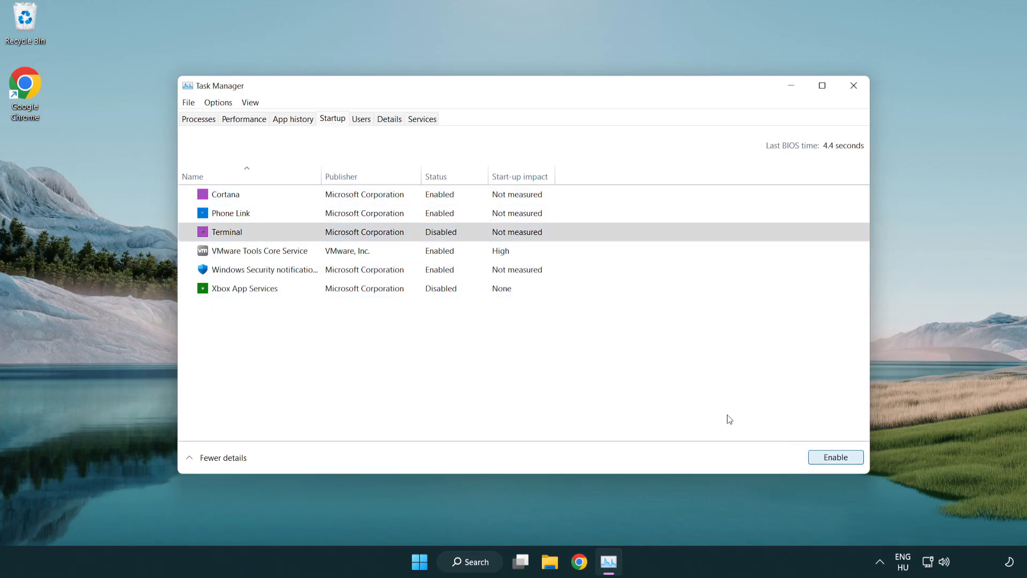
left_click(230, 213)
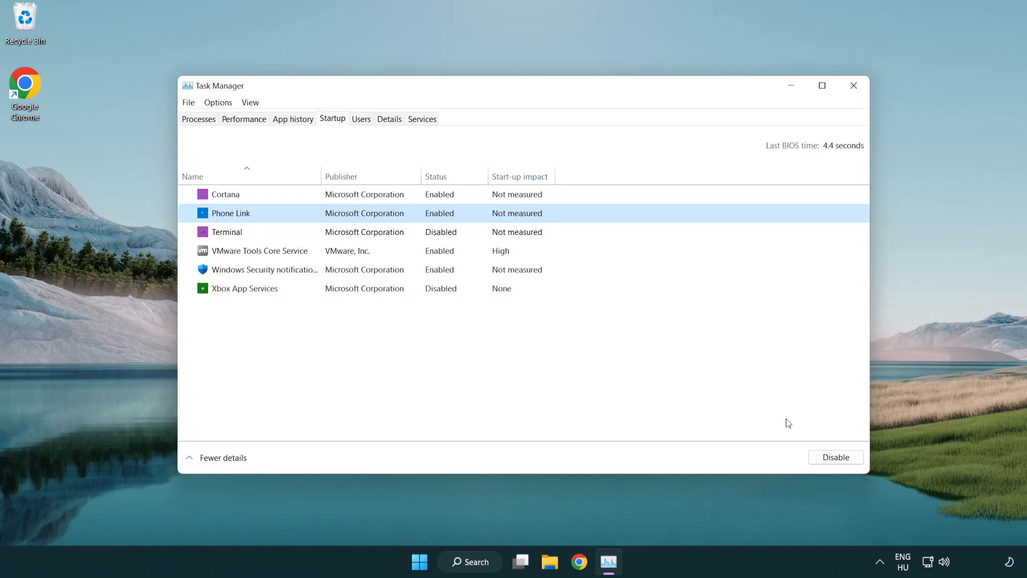
left_click(835, 457)
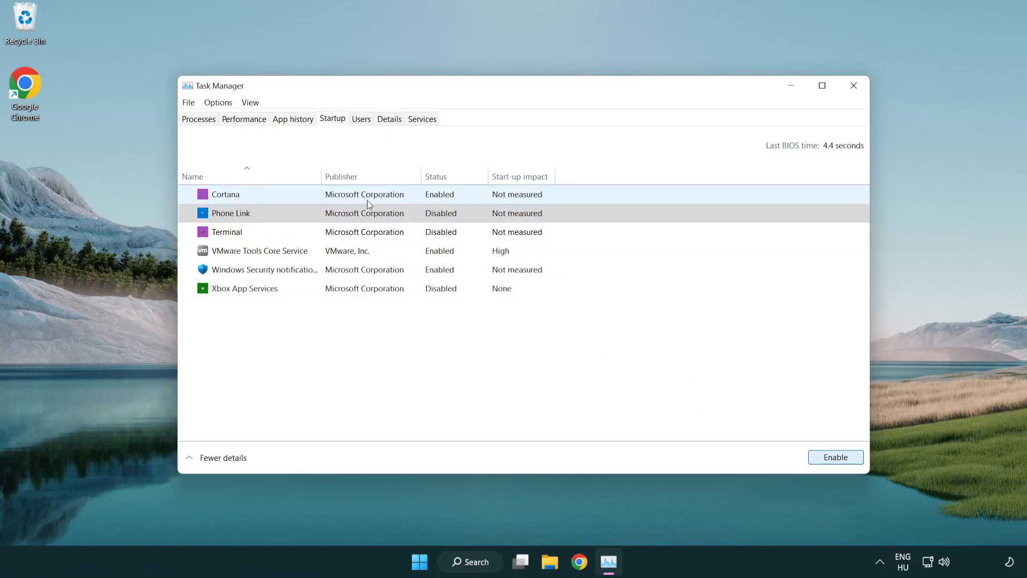
left_click(225, 194)
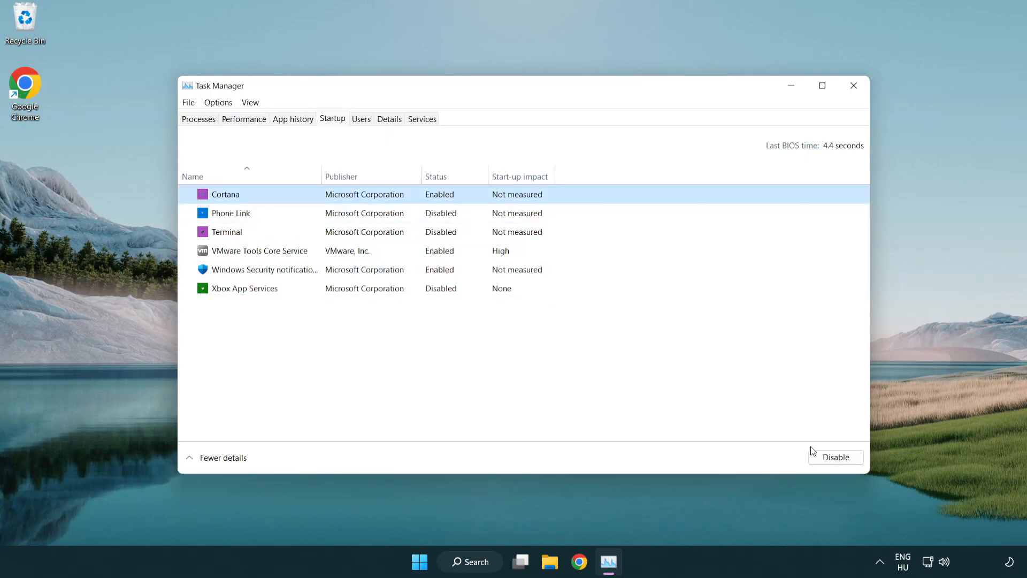
left_click(835, 456)
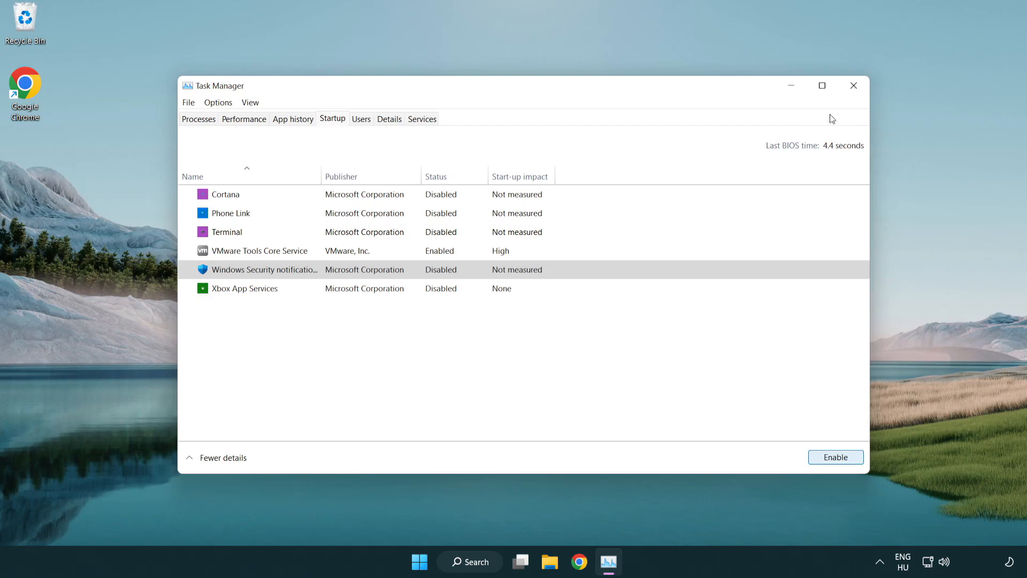
mouse_move(854, 86)
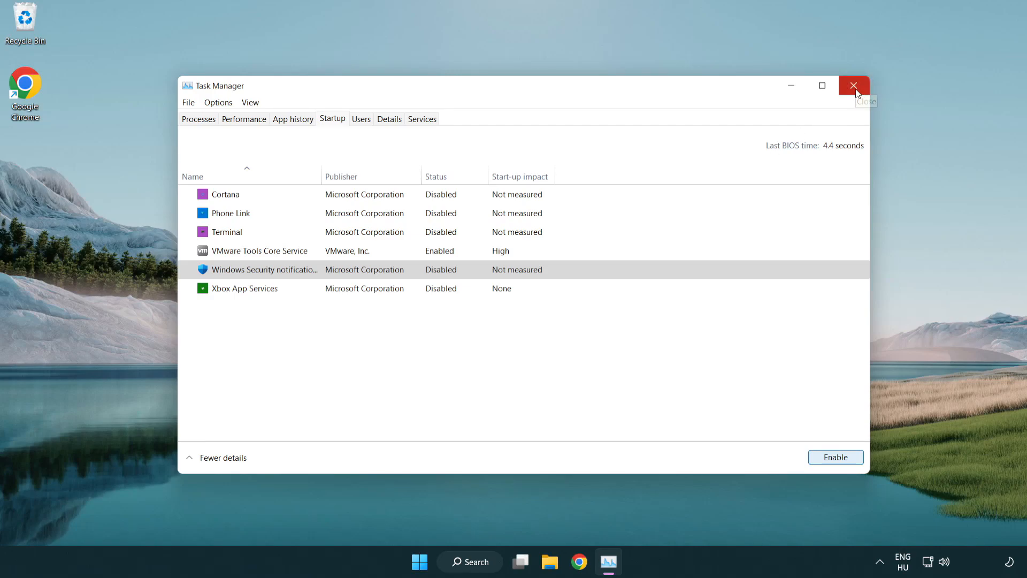
Step: Close Task Manager, search 'cmd', and run Command Prompt as administrator
left_click(854, 85)
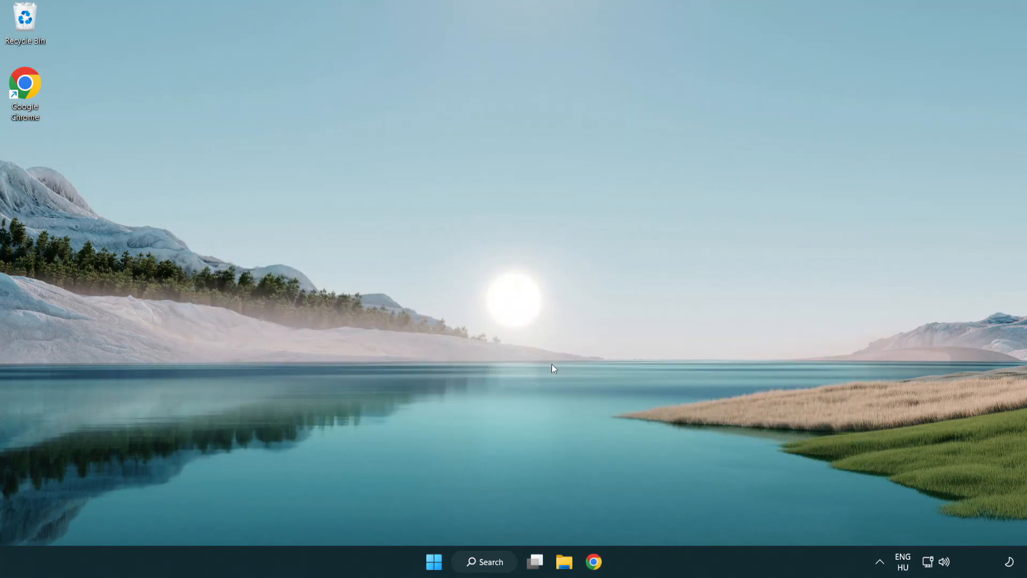
left_click(484, 561)
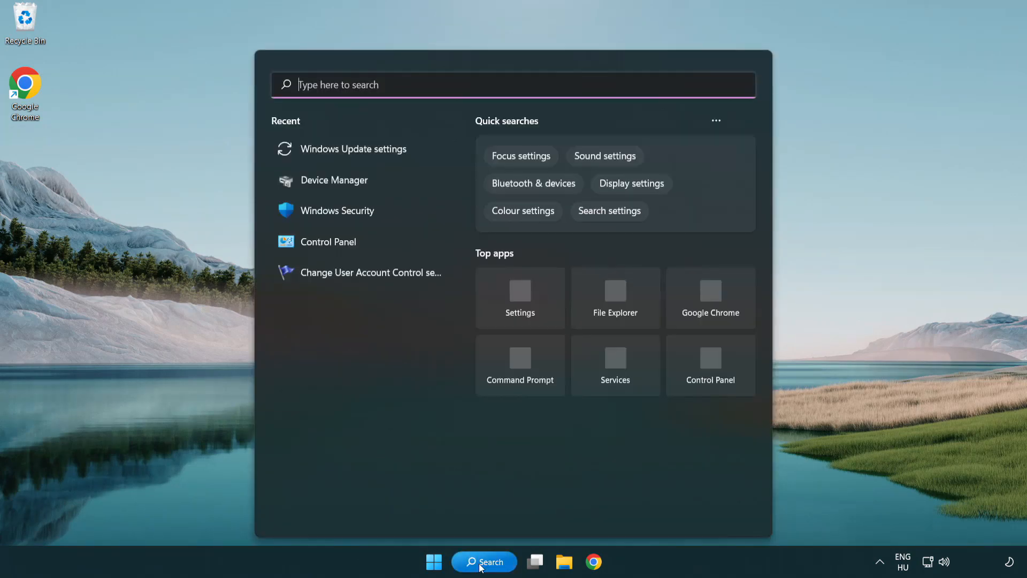
type("c")
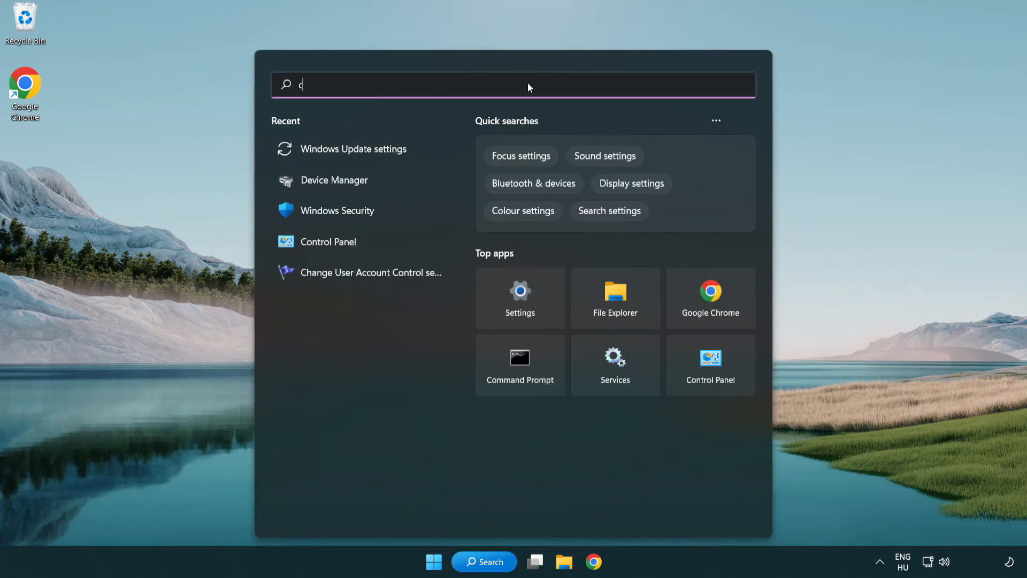
type("md")
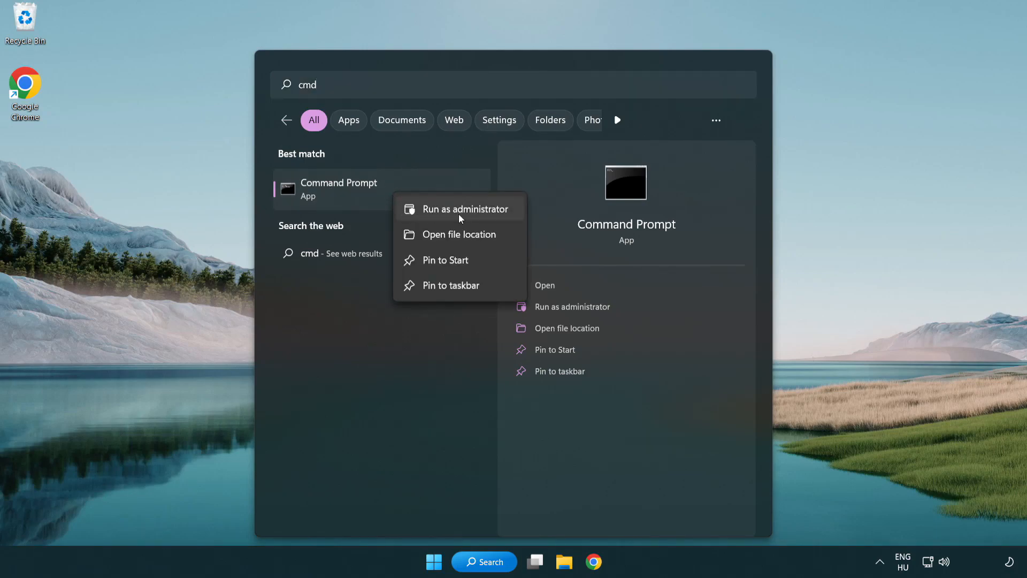
mouse_move(465, 217)
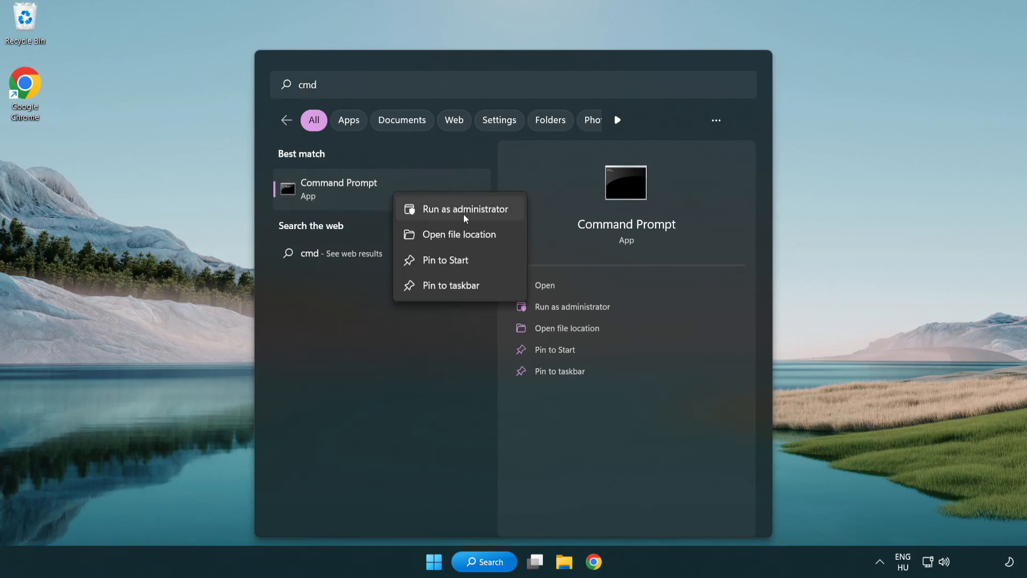
left_click(464, 208)
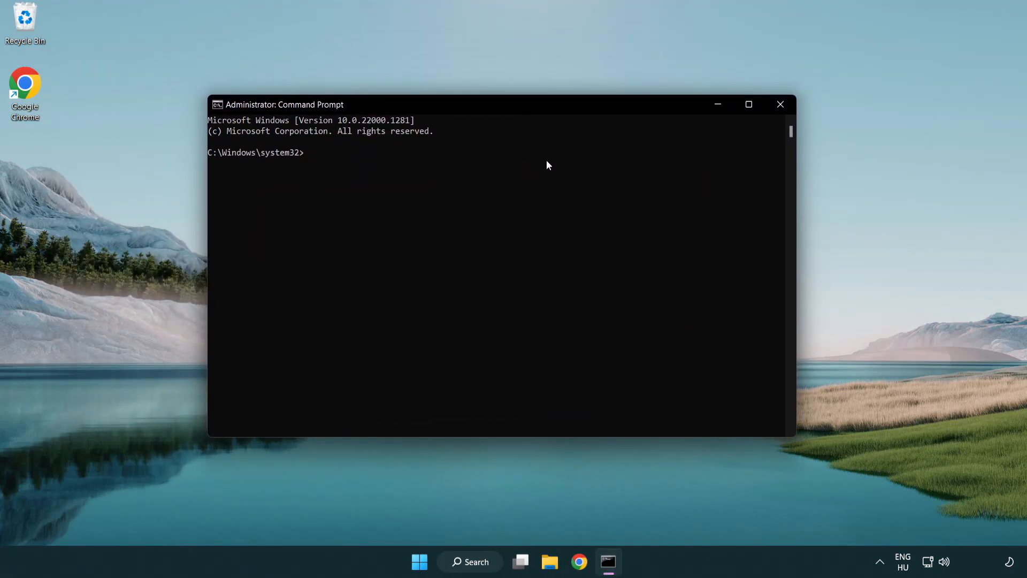
Step: Run sfc /scannow, confirm no integrity violations, and close Command Prompt
type("sfc /scannow")
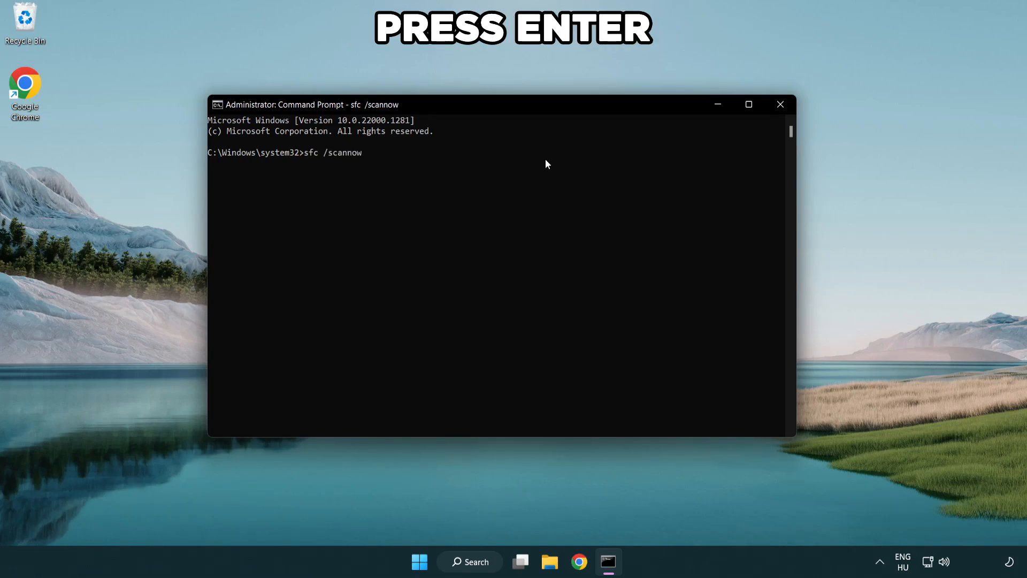
key("Enter")
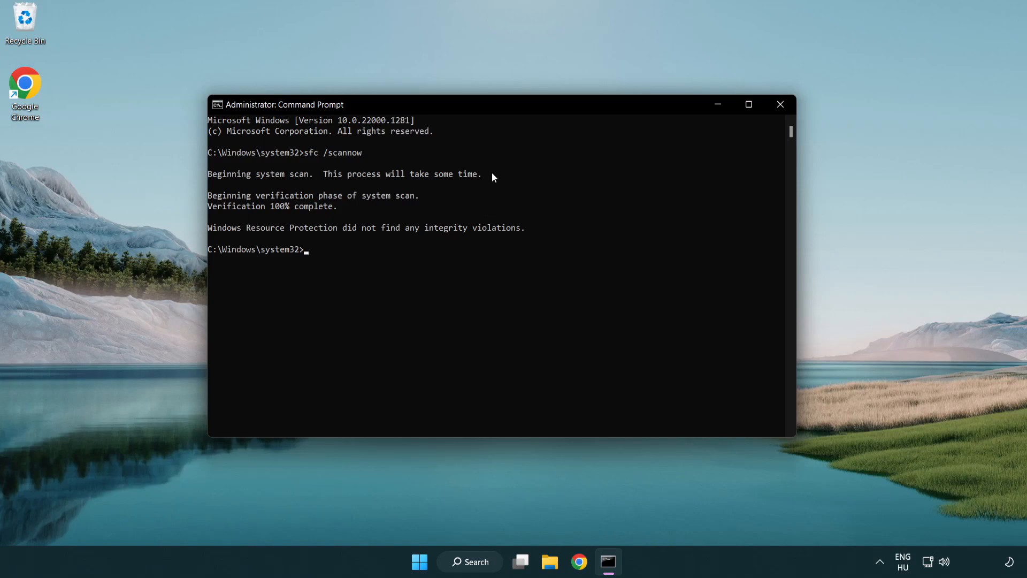
mouse_move(779, 104)
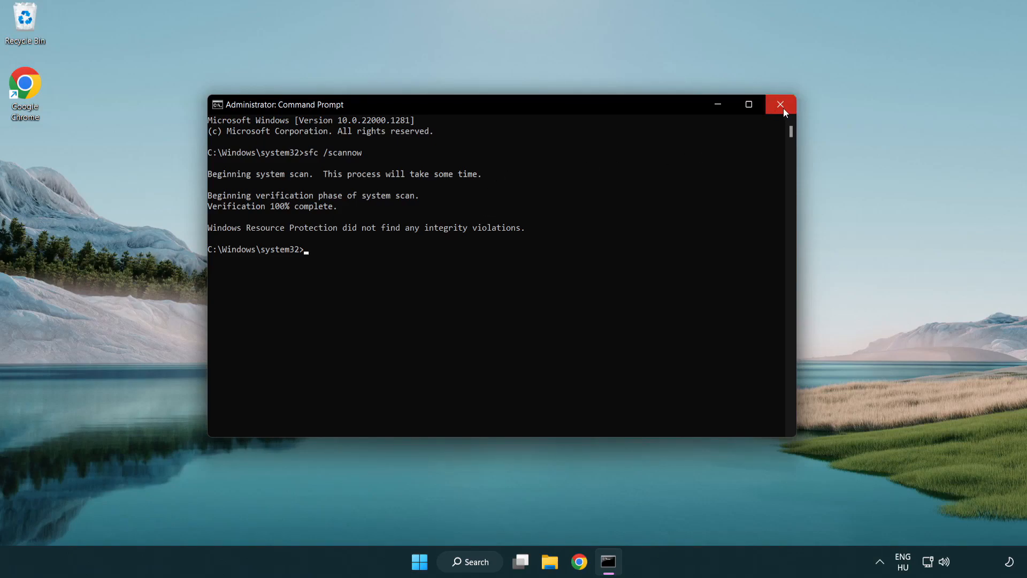
left_click(780, 104)
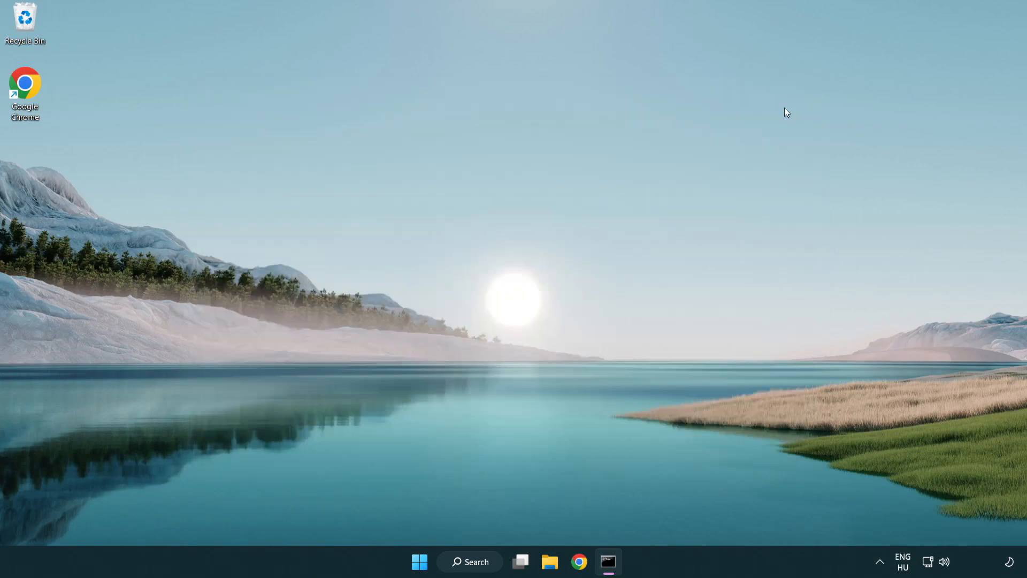
left_click(420, 562)
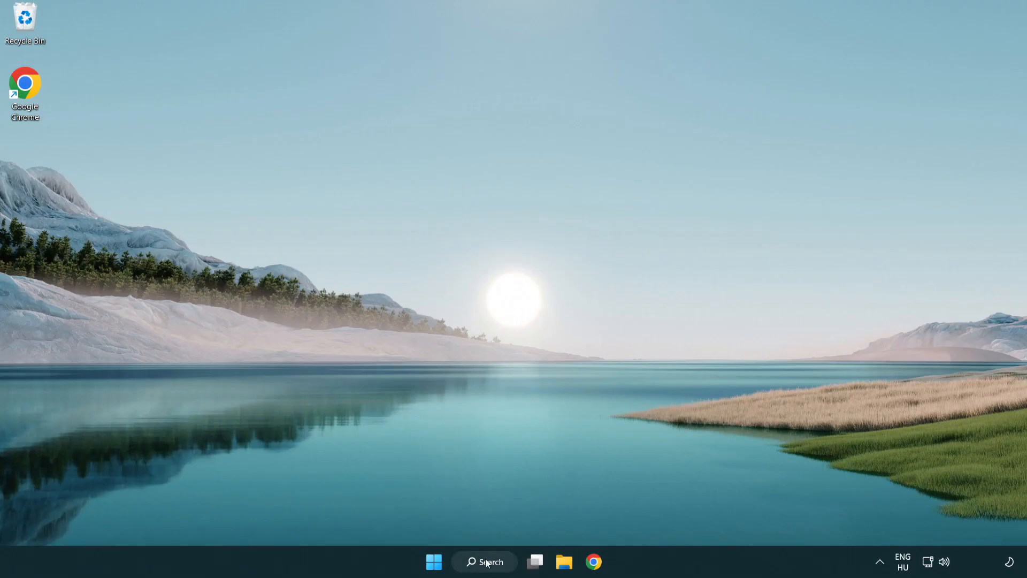
Step: Type 'security' into Windows Search to bring up the Windows Security app
left_click(484, 561)
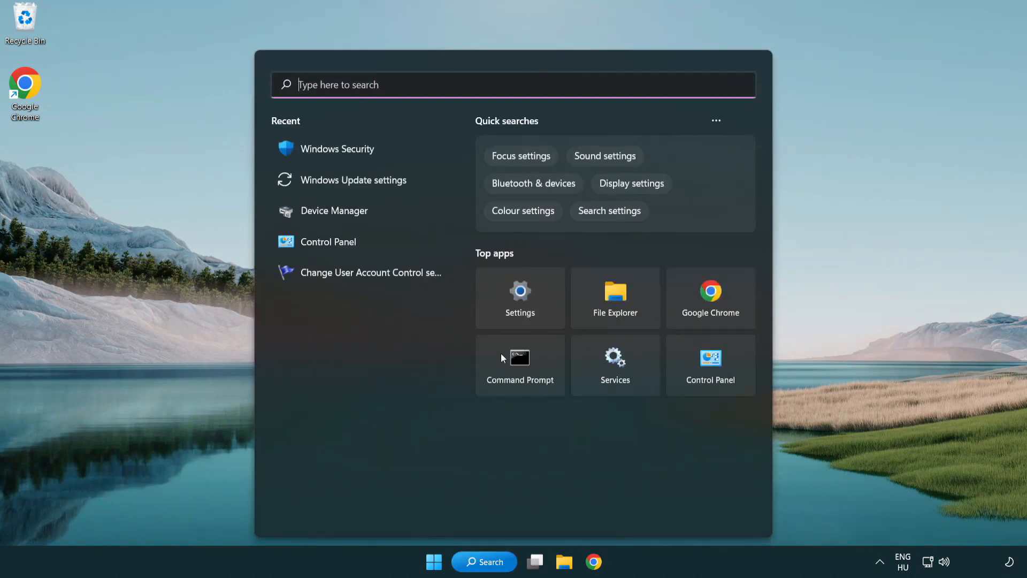
type("securi")
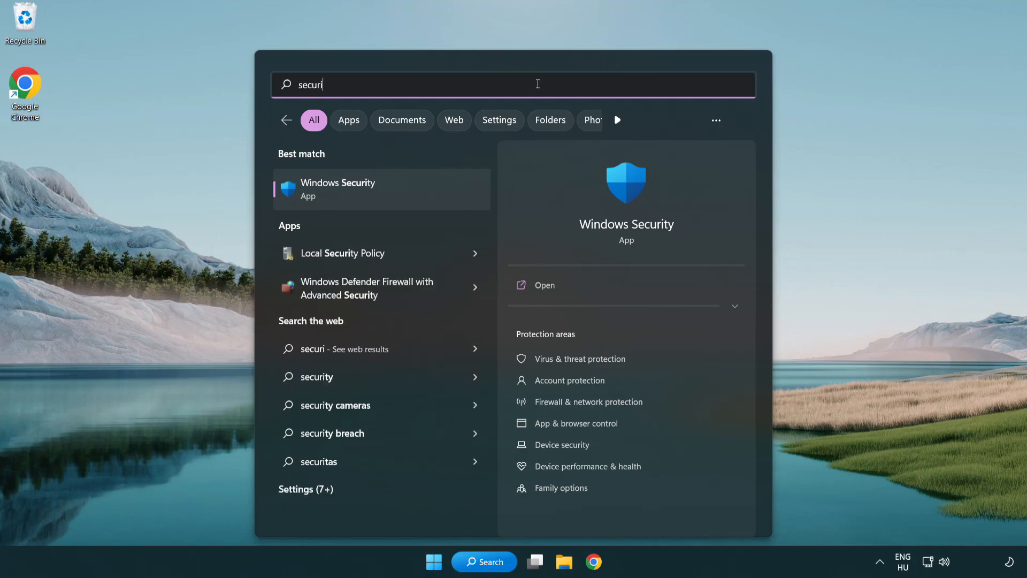
type("ty")
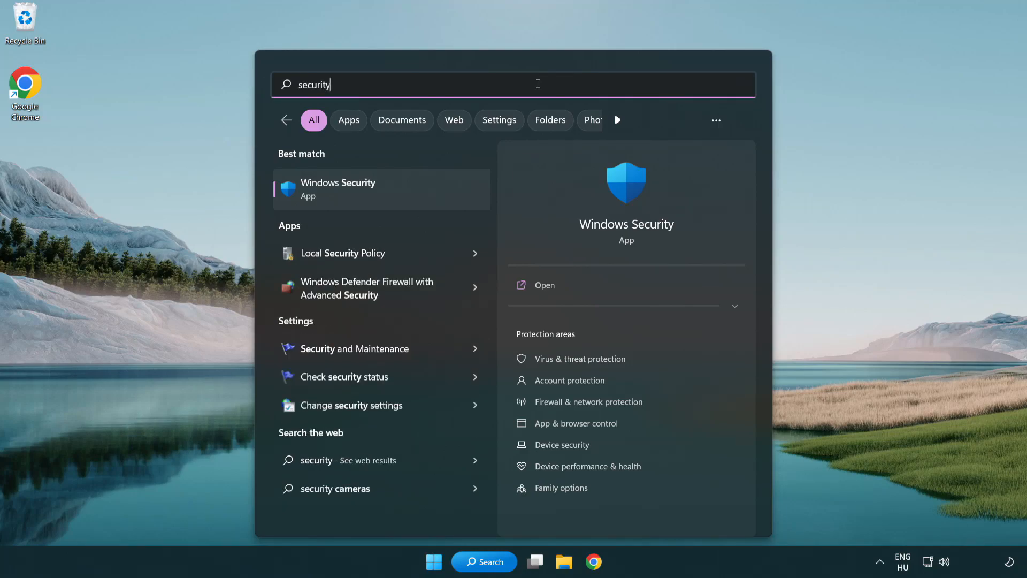
mouse_move(343, 198)
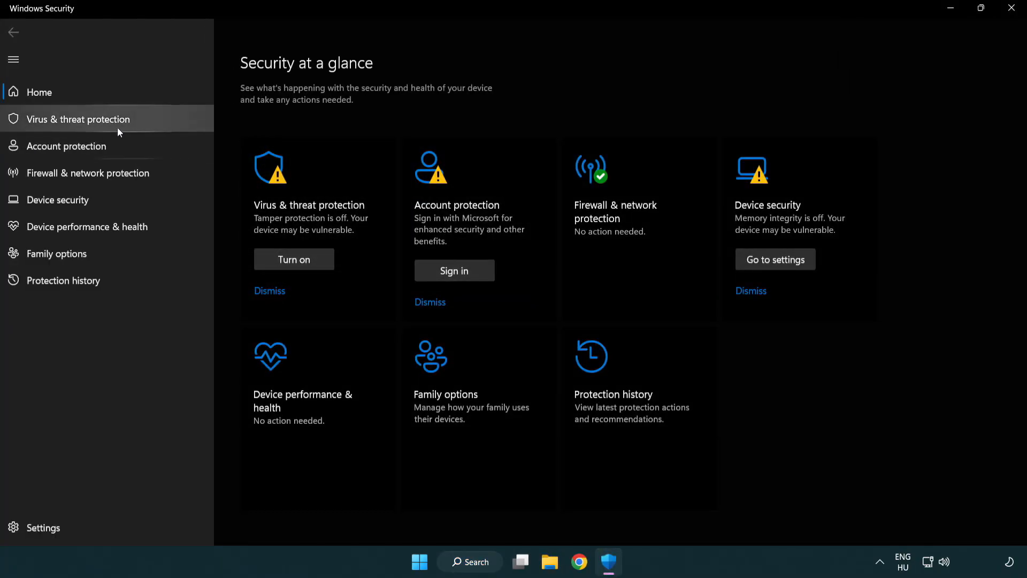
mouse_move(128, 124)
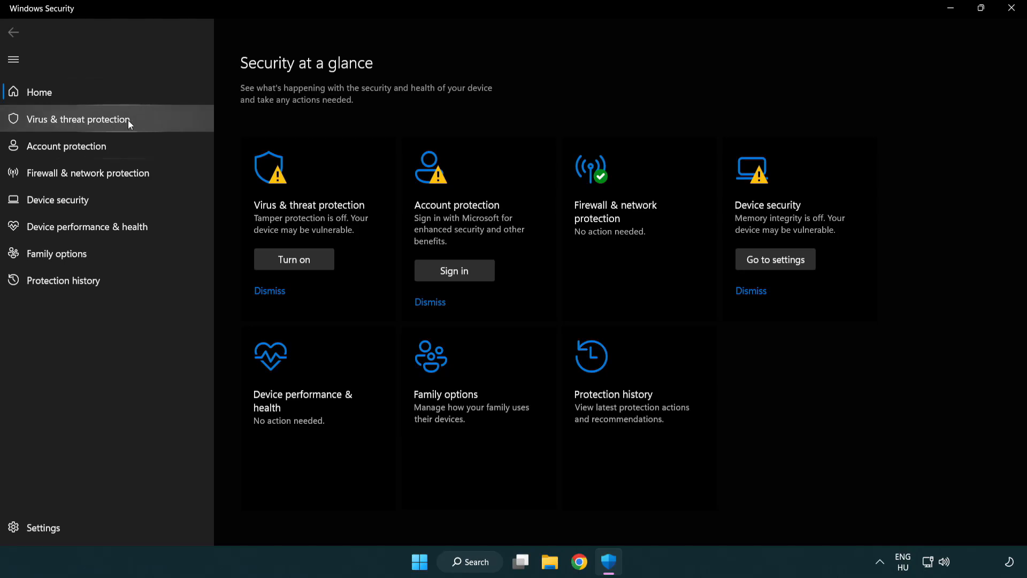
Step: Open Virus & threat protection settings and scroll down toward Exclusions
left_click(77, 119)
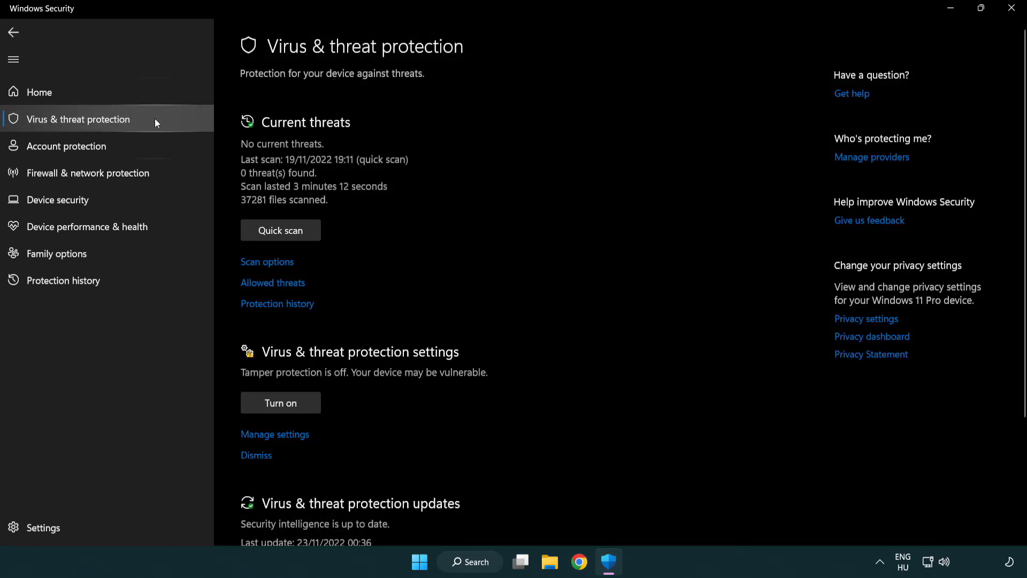
scroll("down", 3)
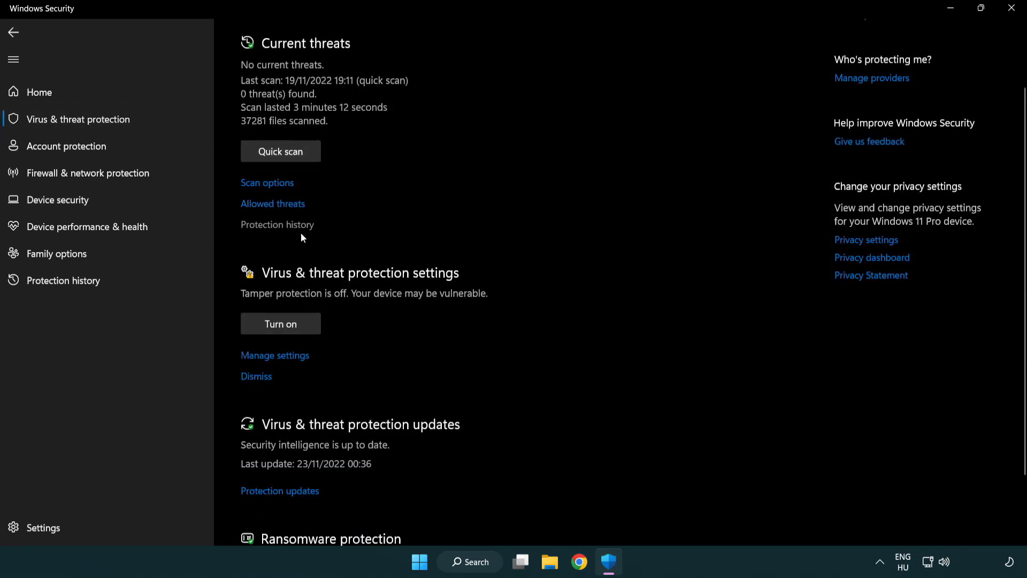
mouse_move(275, 358)
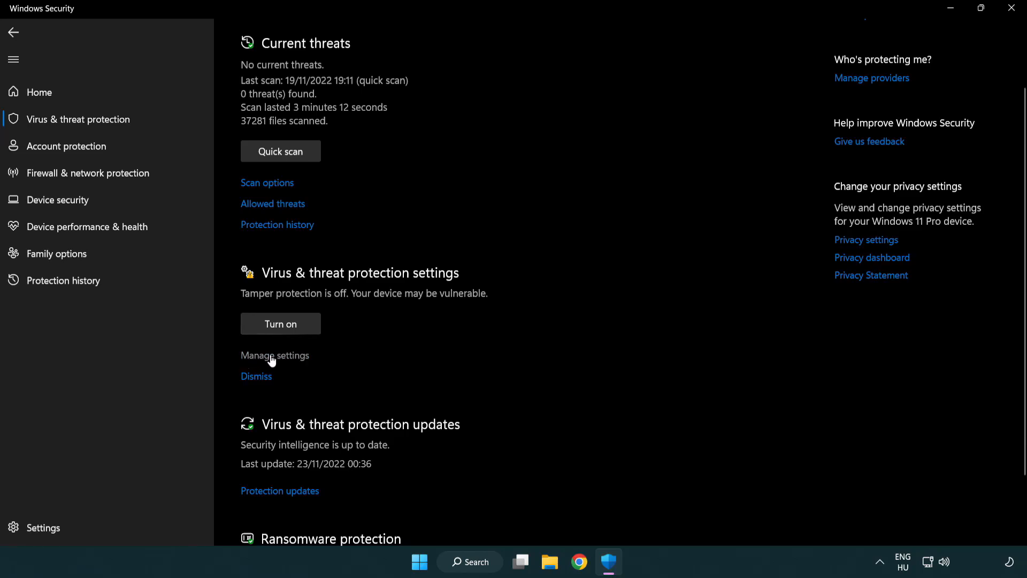
left_click(274, 355)
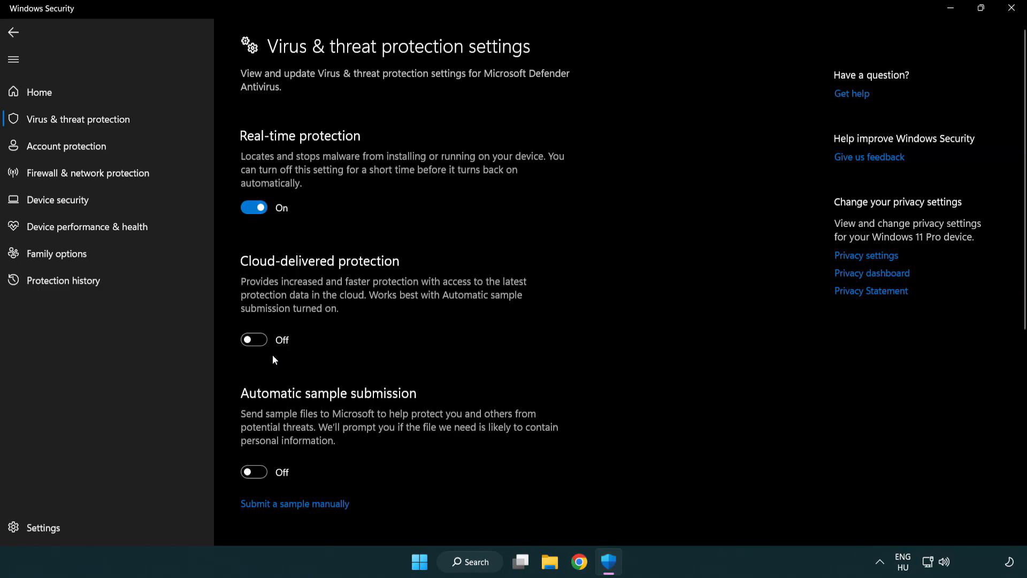
scroll("down", 3)
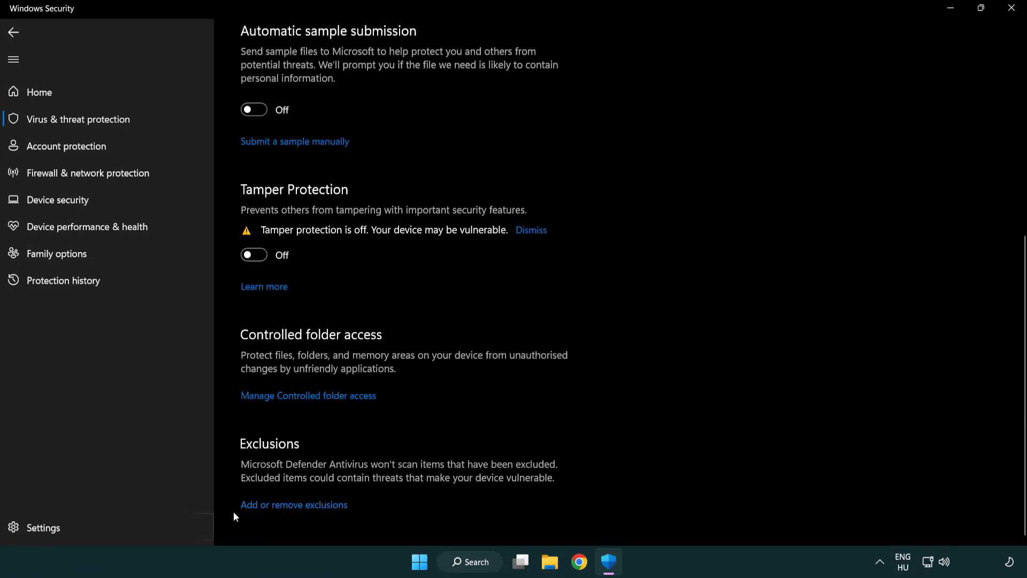
mouse_move(315, 511)
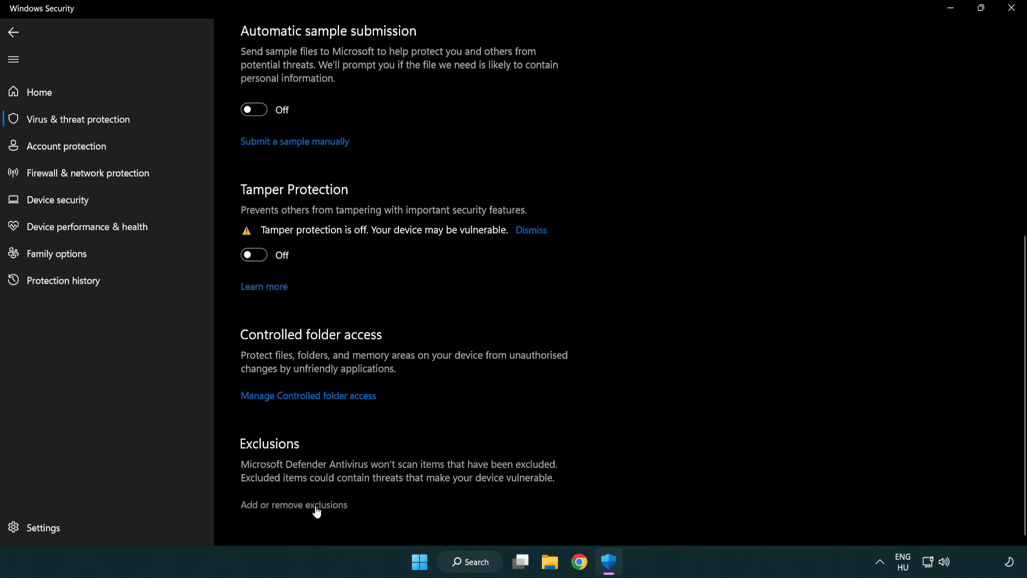
Step: Add the NOT WORKING APP shortcut as a Defender file exclusion, then close Windows Security
left_click(294, 504)
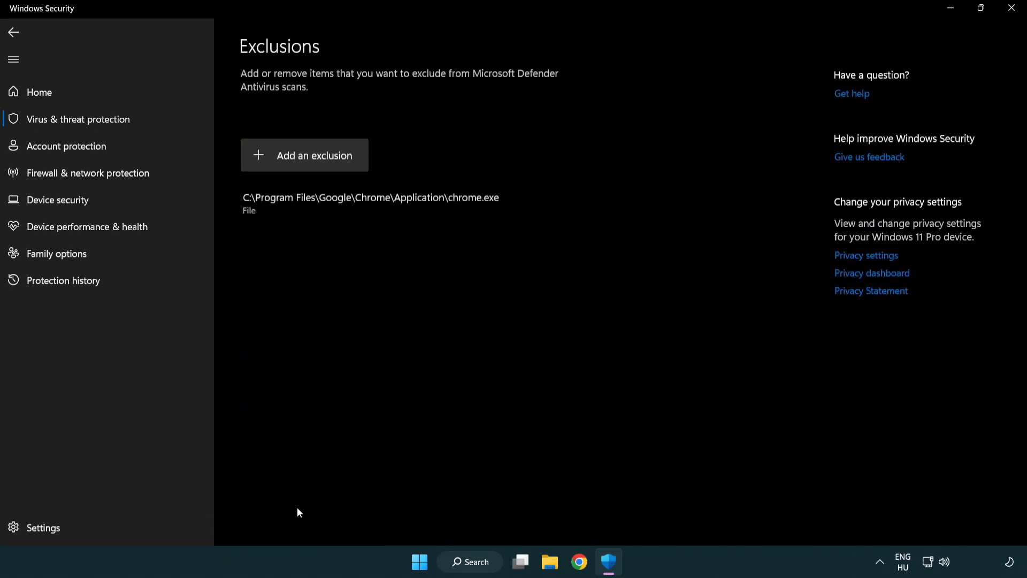
mouse_move(286, 323)
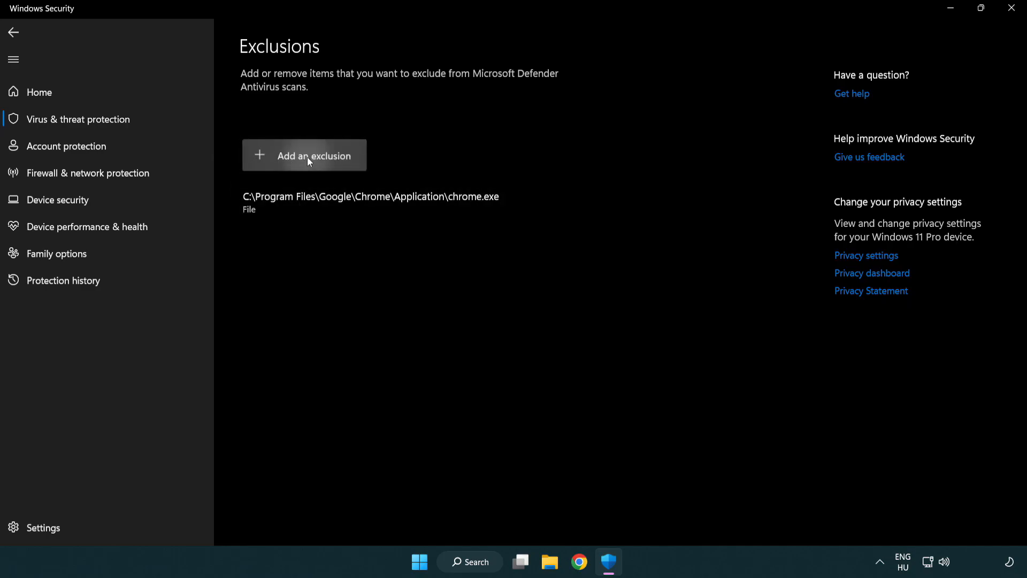
left_click(304, 156)
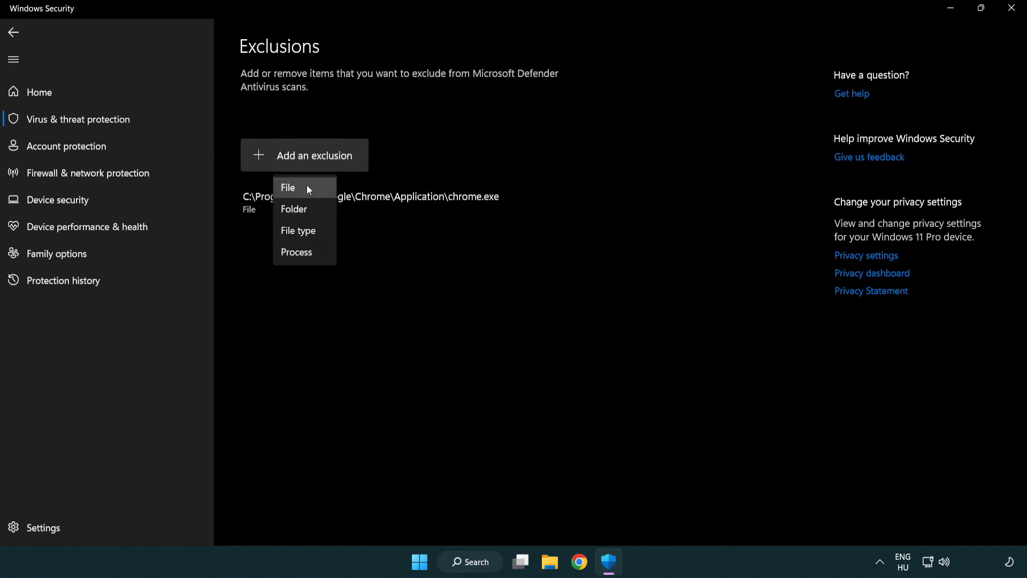
mouse_move(294, 209)
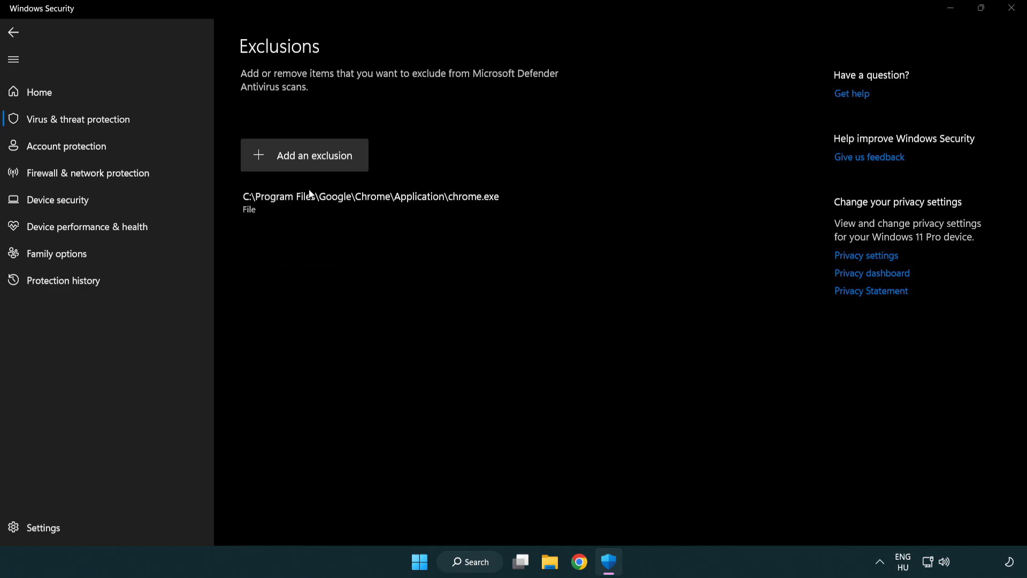
left_click(304, 155)
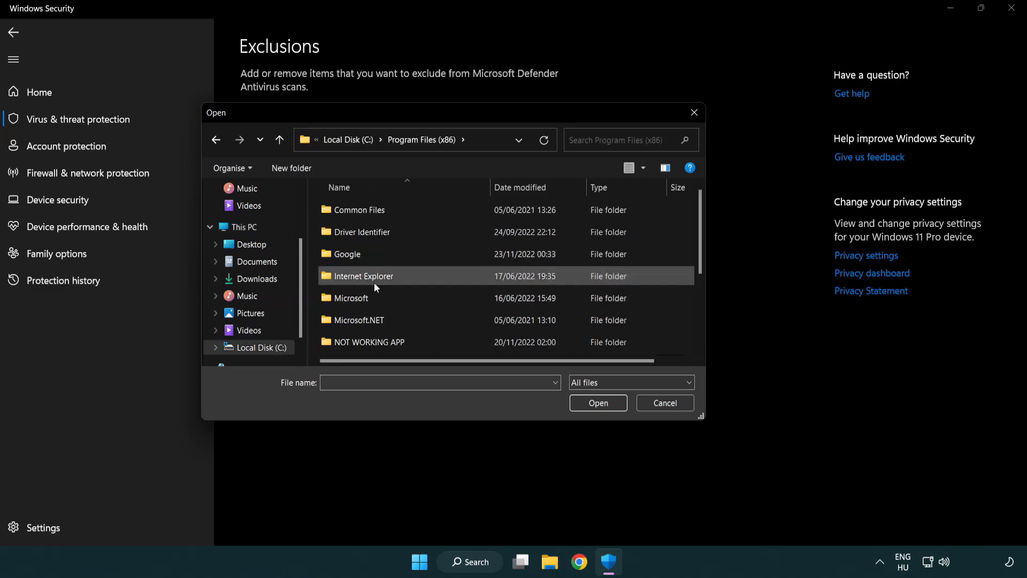
double_click(368, 341)
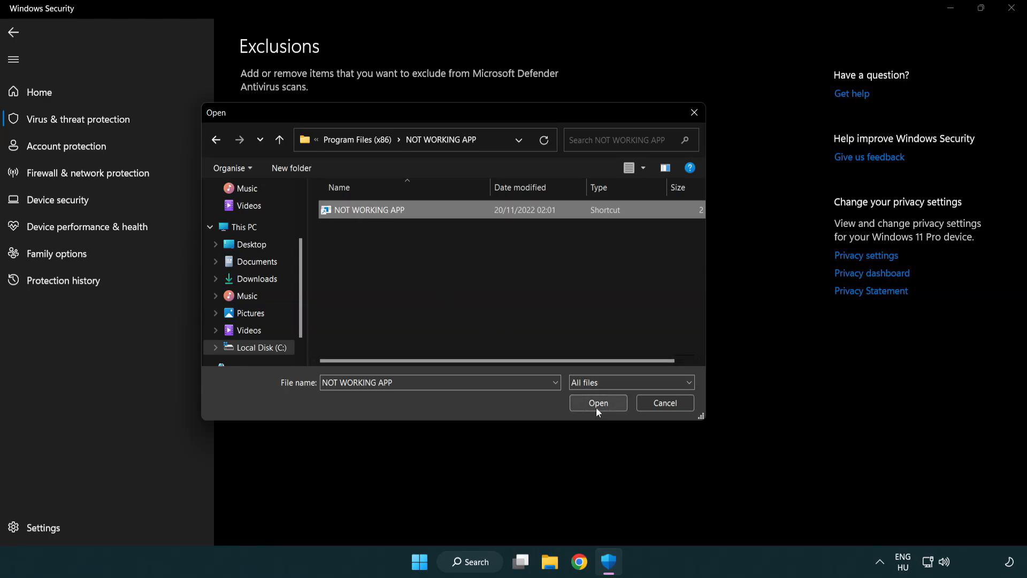
left_click(597, 403)
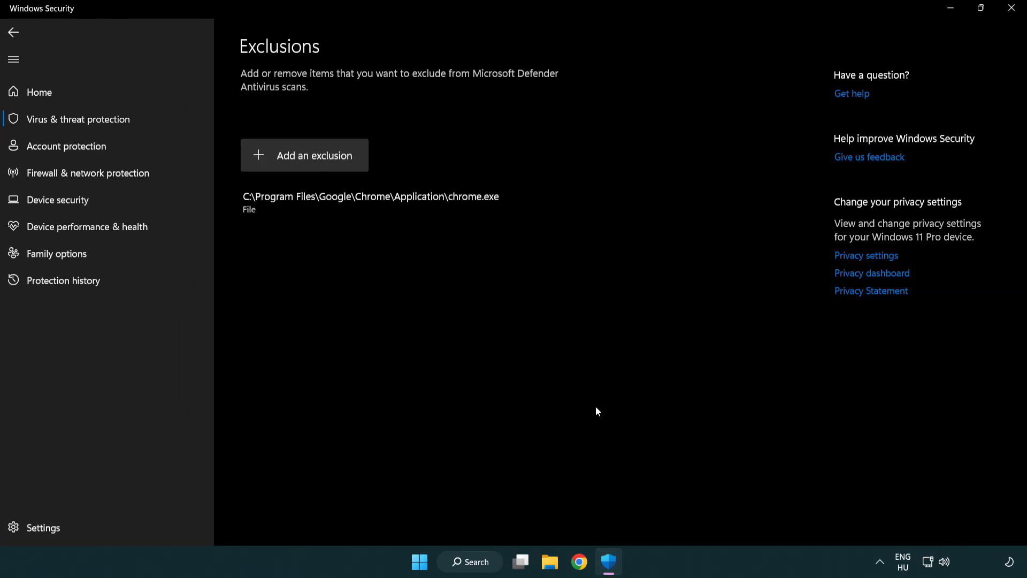
mouse_move(377, 244)
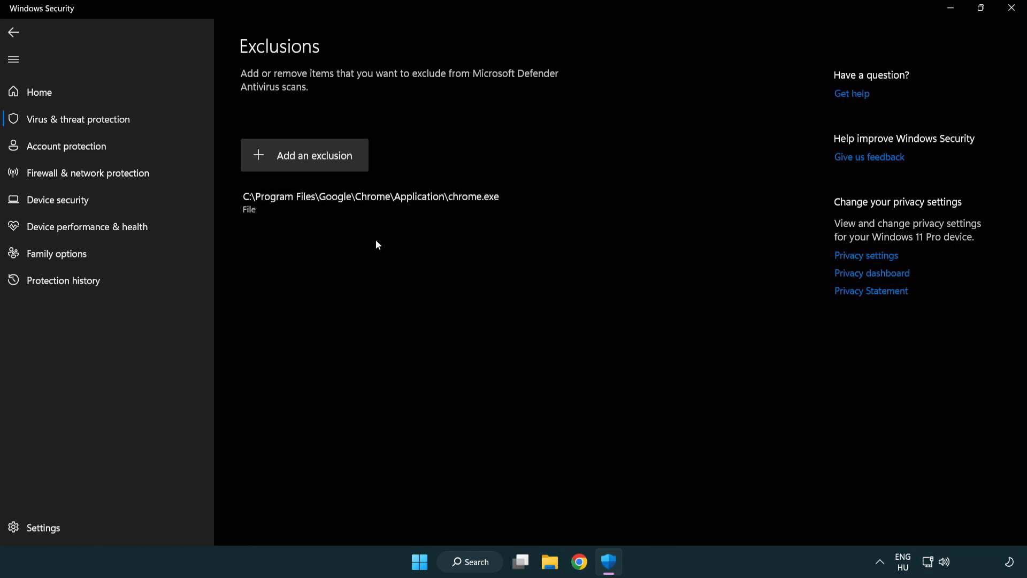
mouse_move(964, 37)
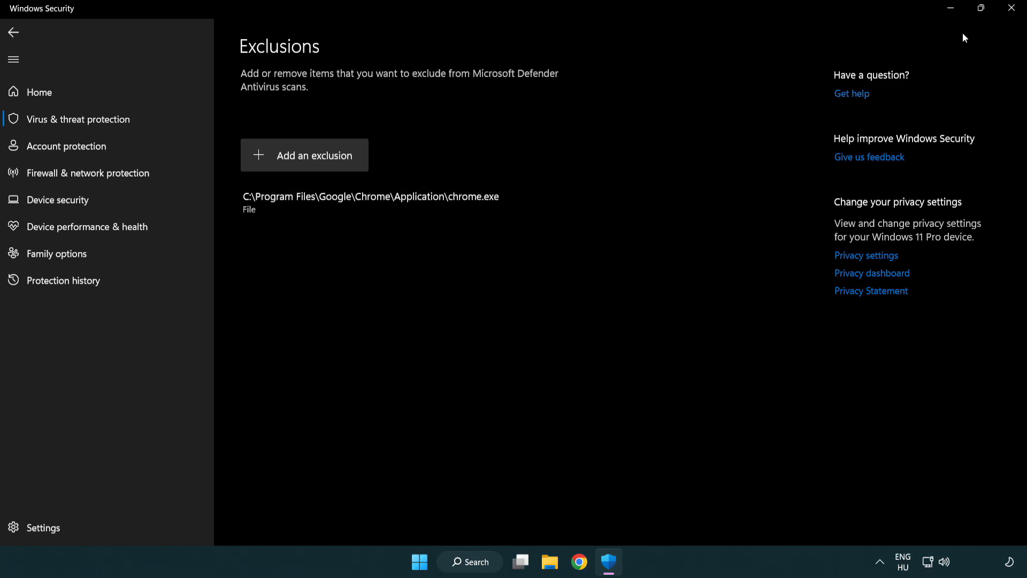
left_click(1010, 9)
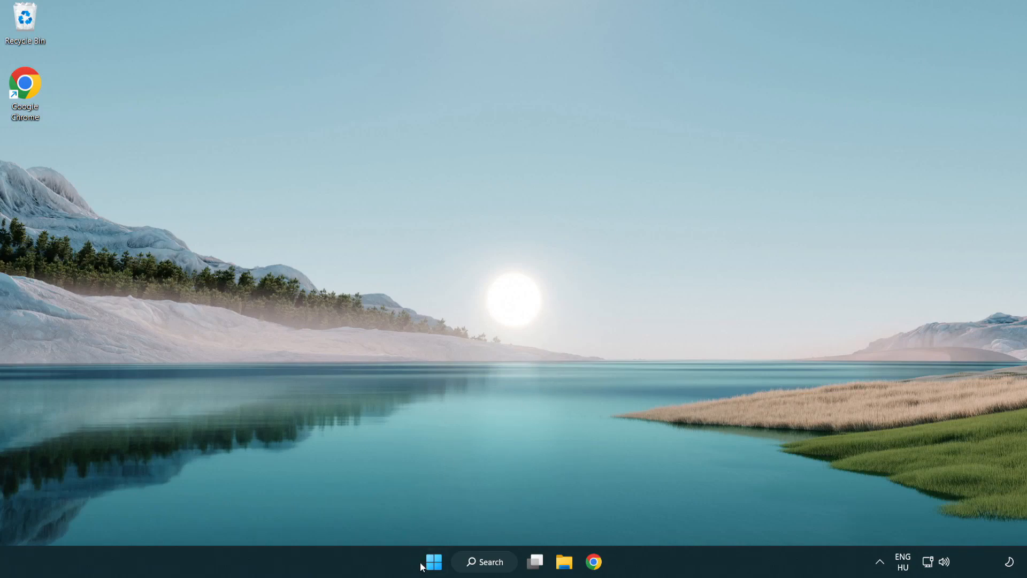
Step: Open the Start menu to reach the Sleep, Shut down and Restart power options
left_click(432, 562)
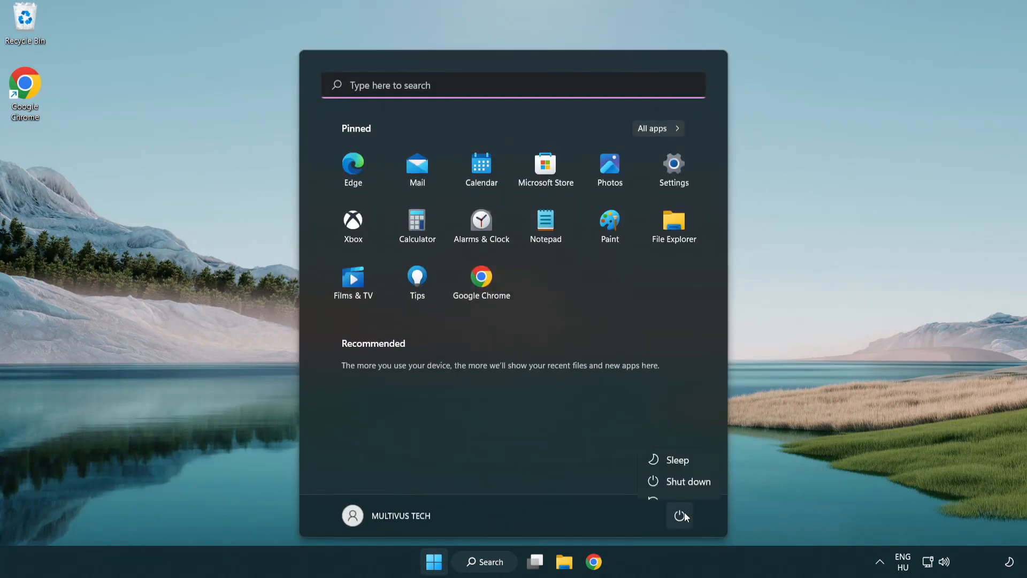